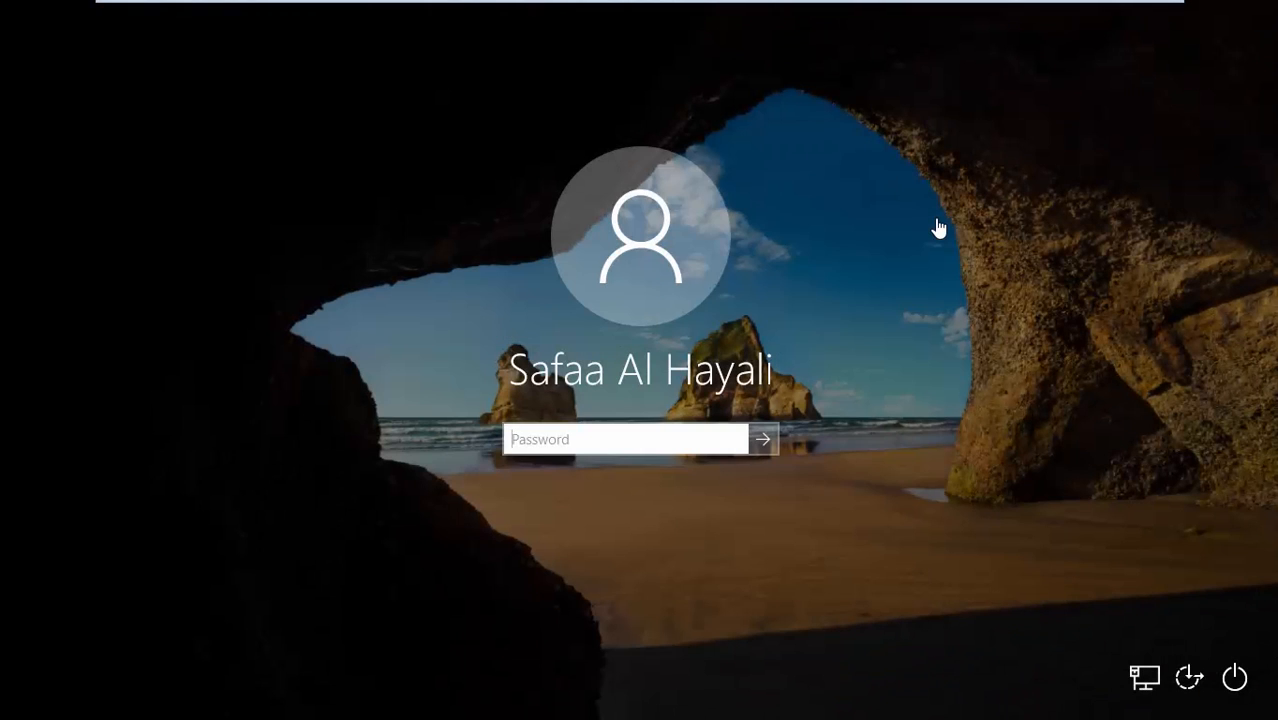
Step: Attempt to sign in with a password, which is rejected, and dismiss the incorrect-password notice
{"action": "left_click", "coordinate": [640, 440]}
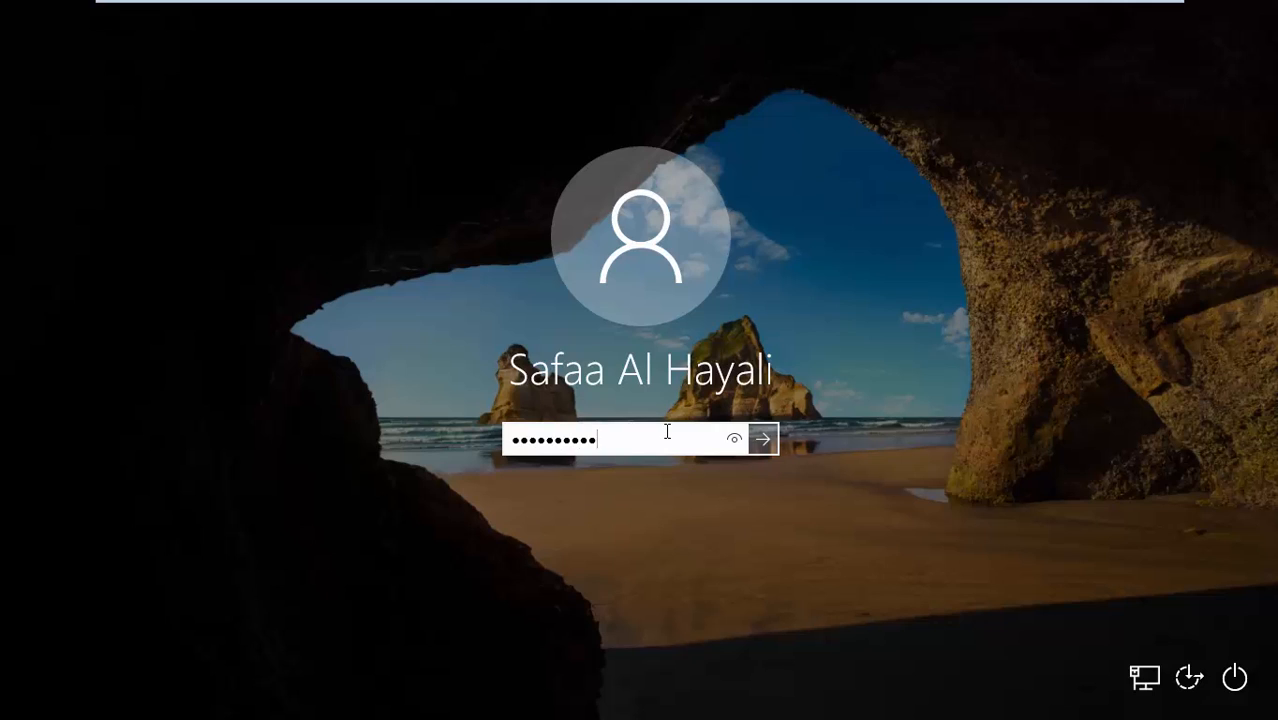
{"action": "left_click", "coordinate": [762, 440]}
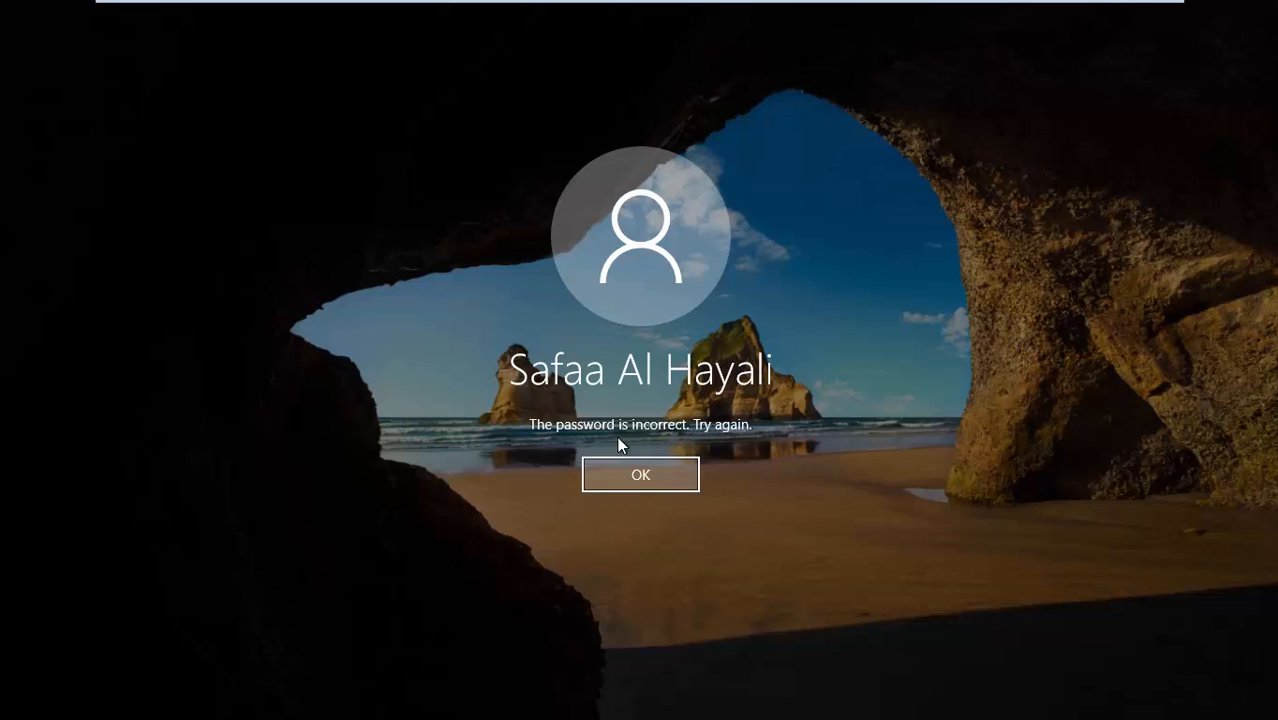
{"action": "mouse_move", "coordinate": [702, 448]}
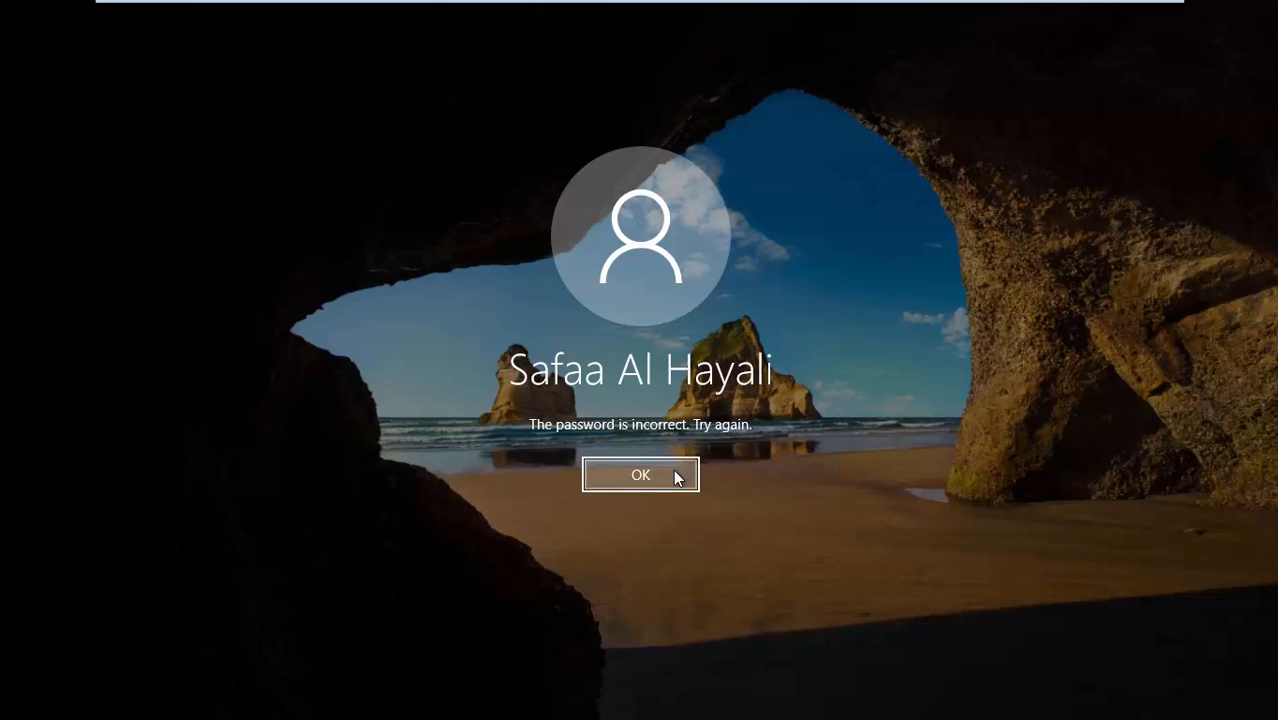
{"action": "left_click", "coordinate": [640, 476]}
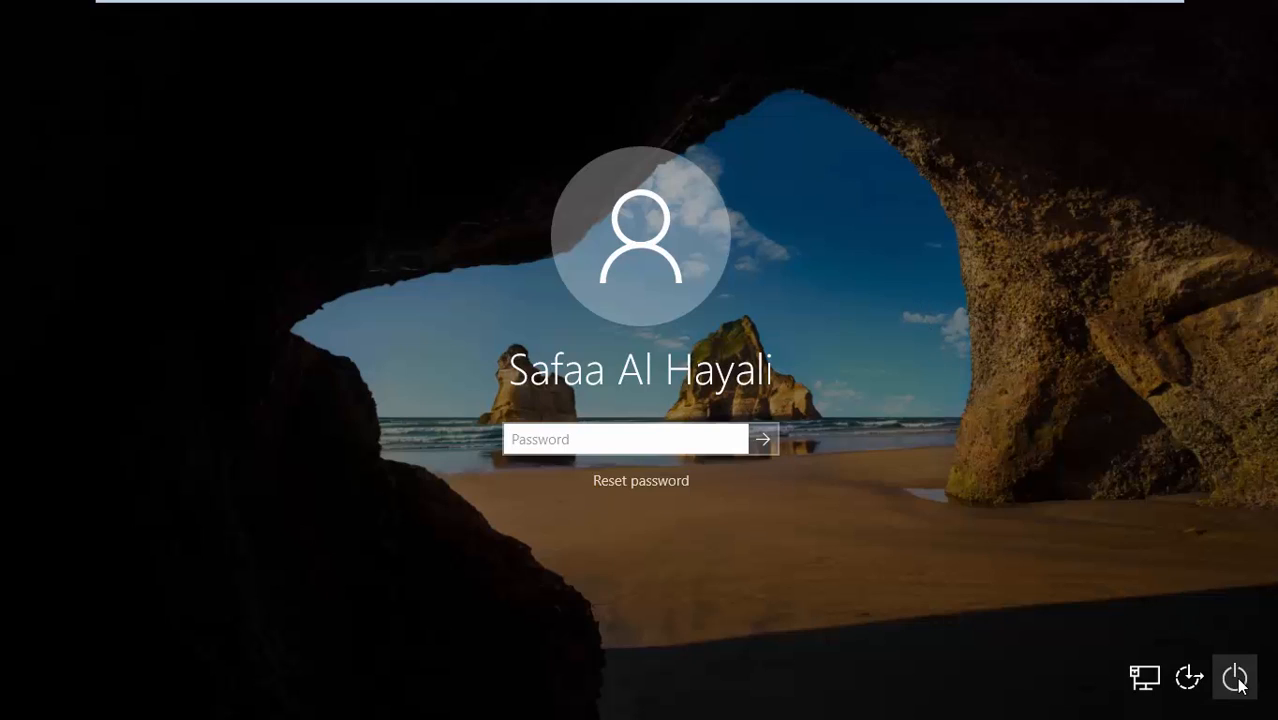
Step: Restart the computer from the lock screen's power menu to boot into Windows Setup
{"action": "left_click", "coordinate": [1236, 678]}
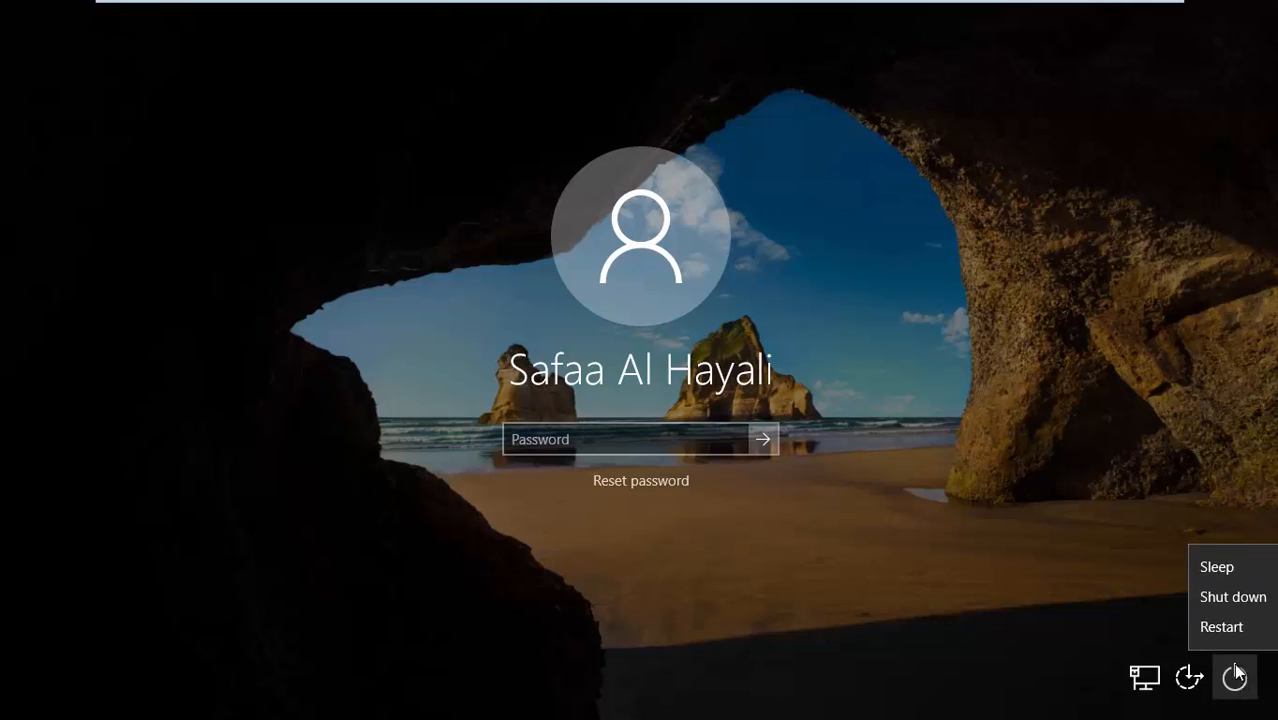
{"action": "left_click", "coordinate": [1220, 628]}
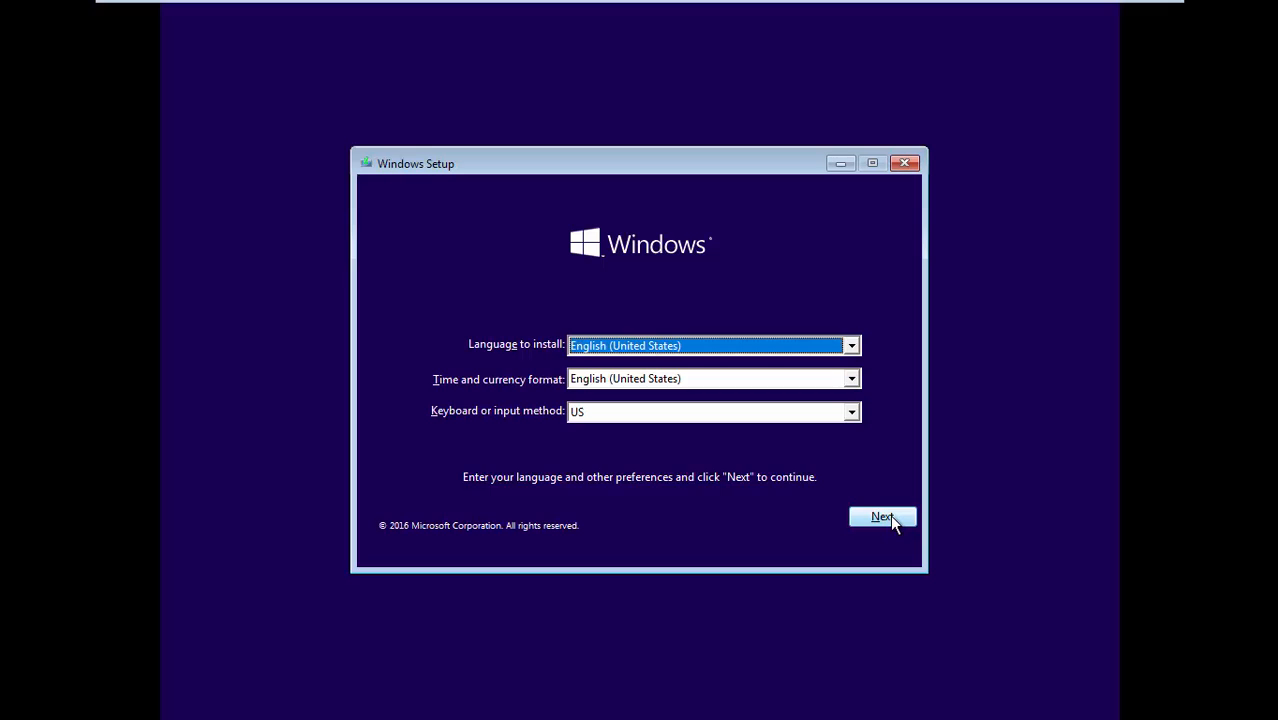
Step: Go through Next, Repair your computer, Troubleshoot and Advanced options to an administrator Command Prompt
{"action": "left_click", "coordinate": [882, 516]}
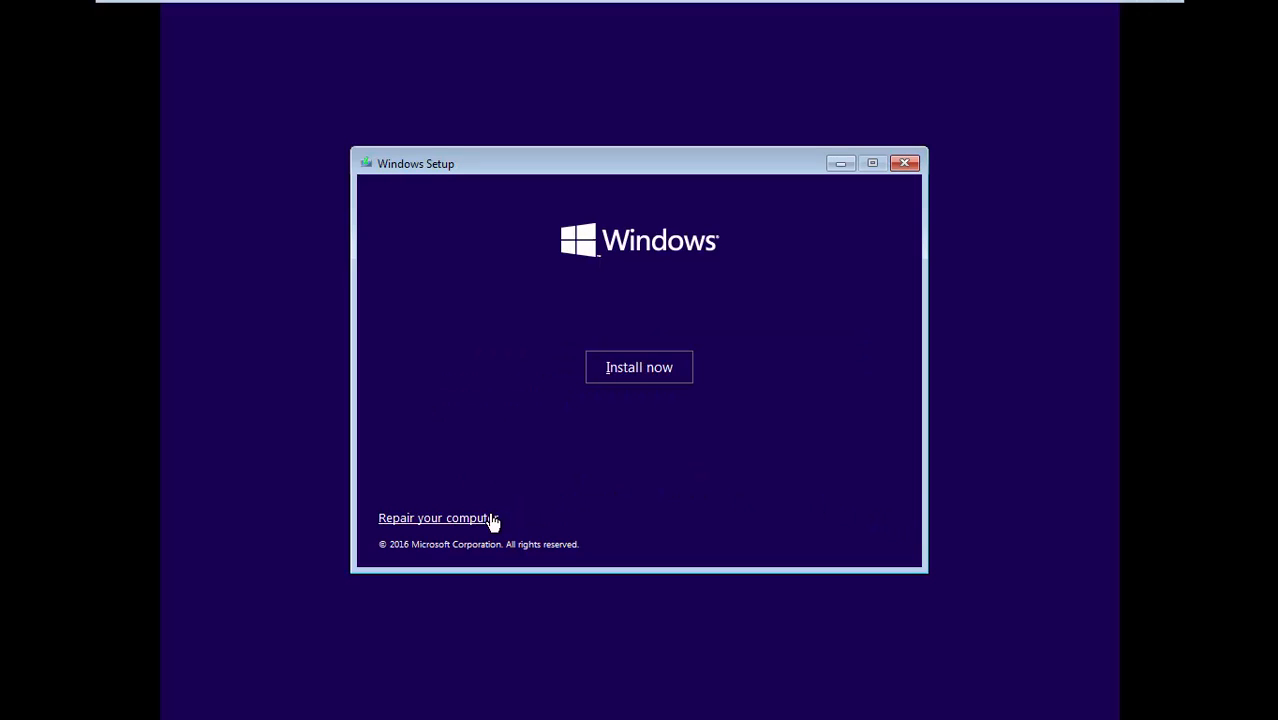
{"action": "left_click", "coordinate": [432, 516]}
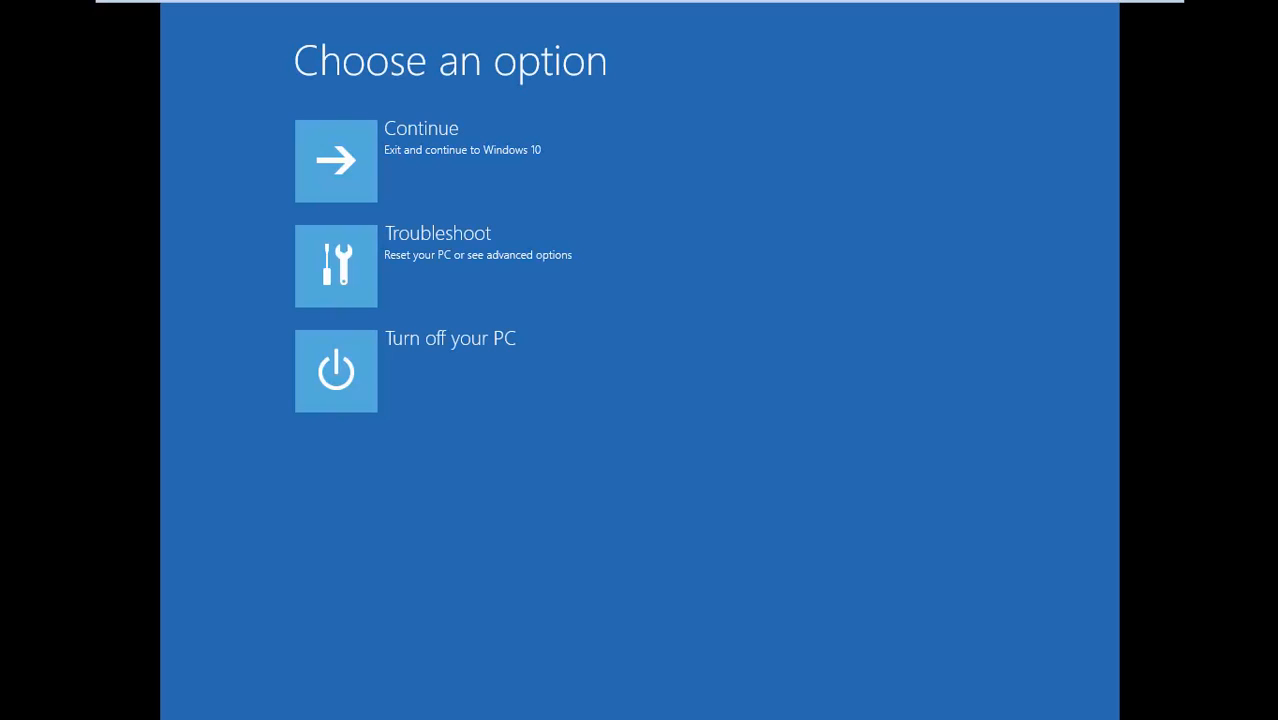
{"action": "mouse_move", "coordinate": [490, 268]}
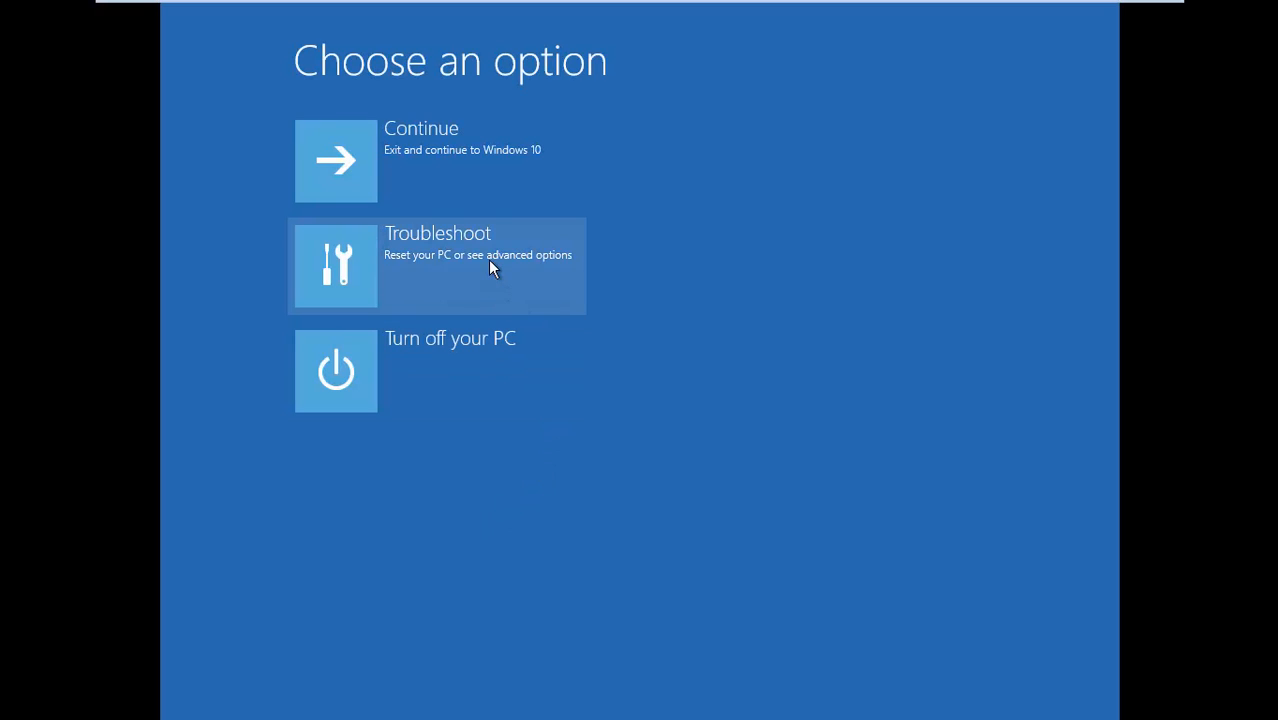
{"action": "left_click", "coordinate": [436, 264]}
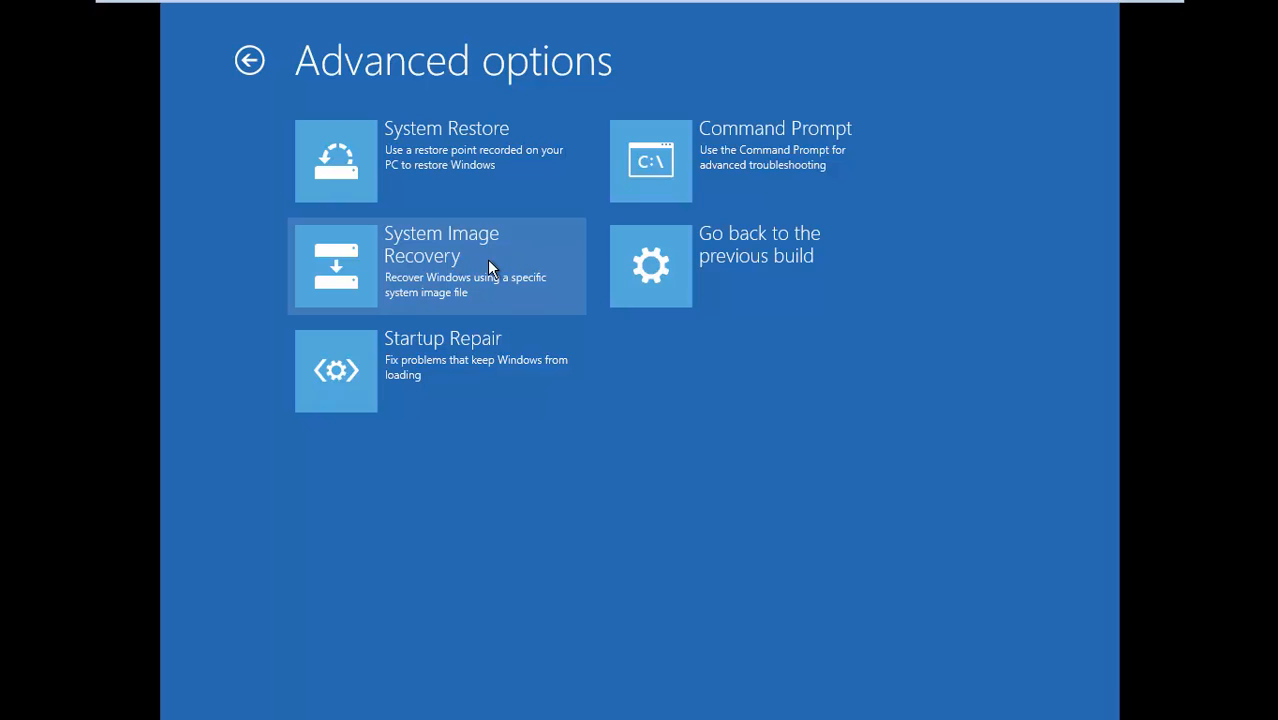
{"action": "mouse_move", "coordinate": [800, 164]}
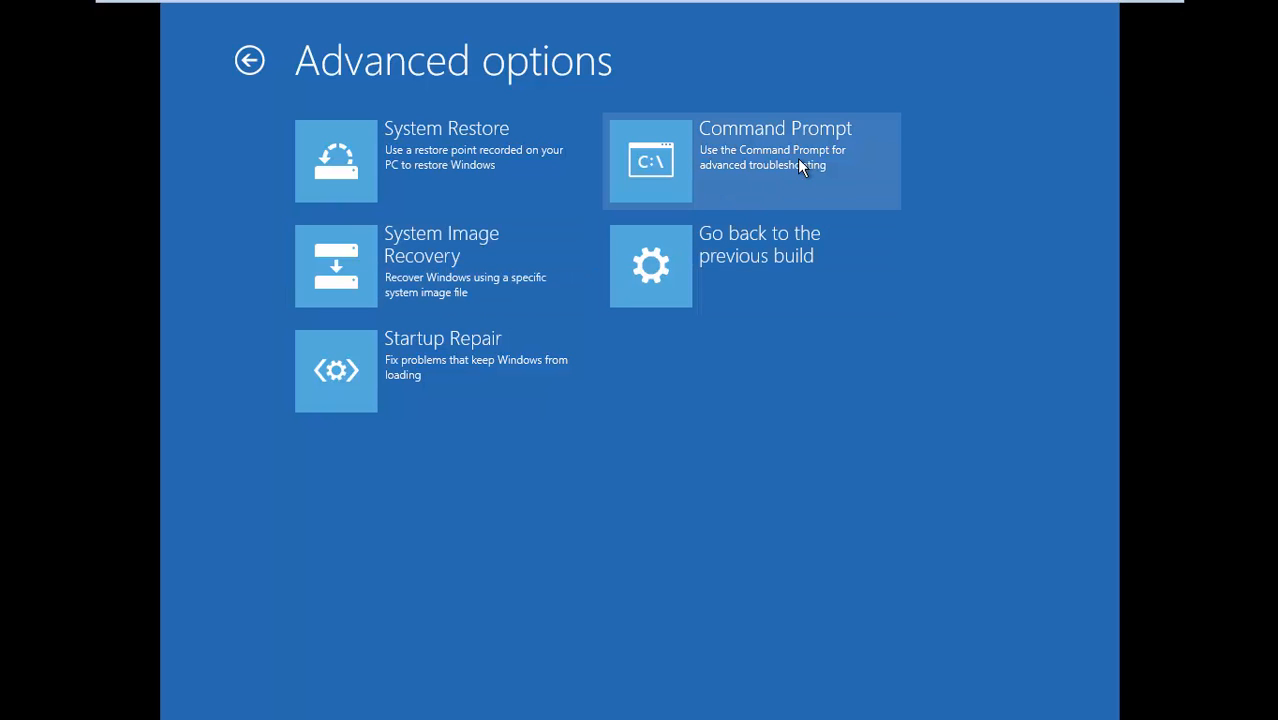
{"action": "left_click", "coordinate": [750, 160]}
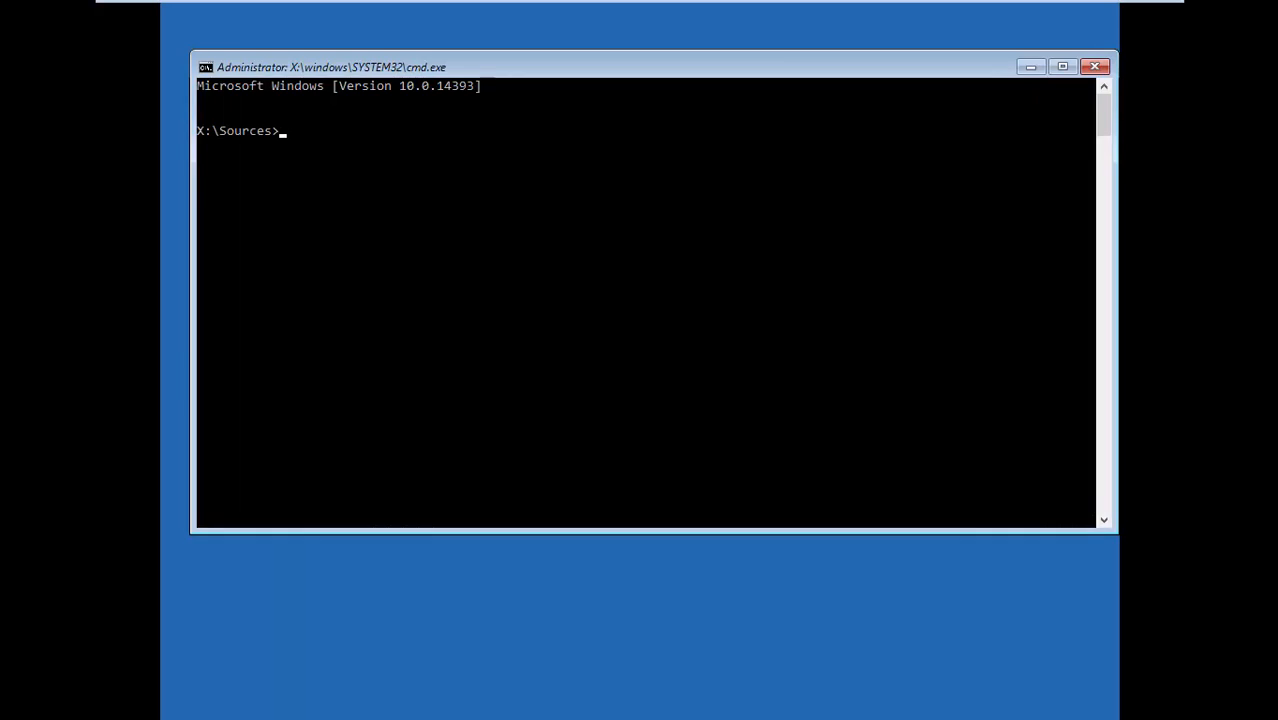
Step: Run diskpart and list volume, revealing the 59 GB Windows partition as D:, then enter exit
{"action": "type", "text": "disk"}
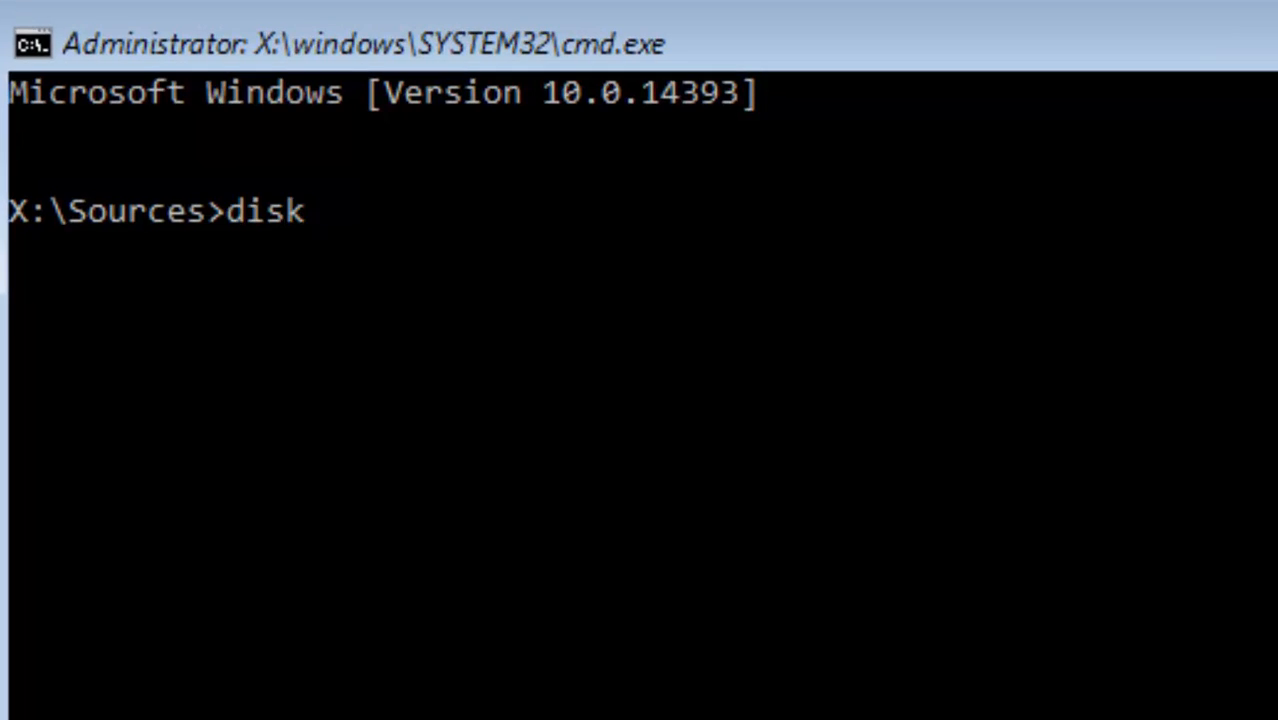
{"action": "type", "text": "part"}
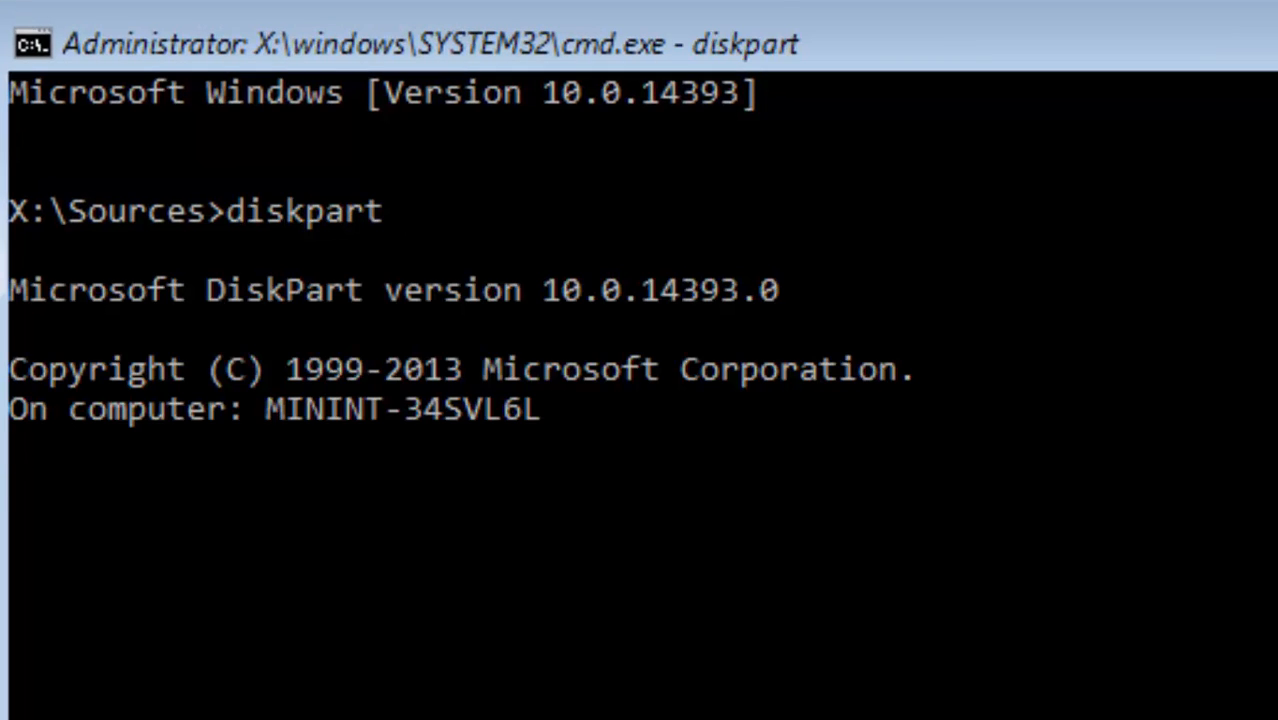
{"action": "type", "text": "list"}
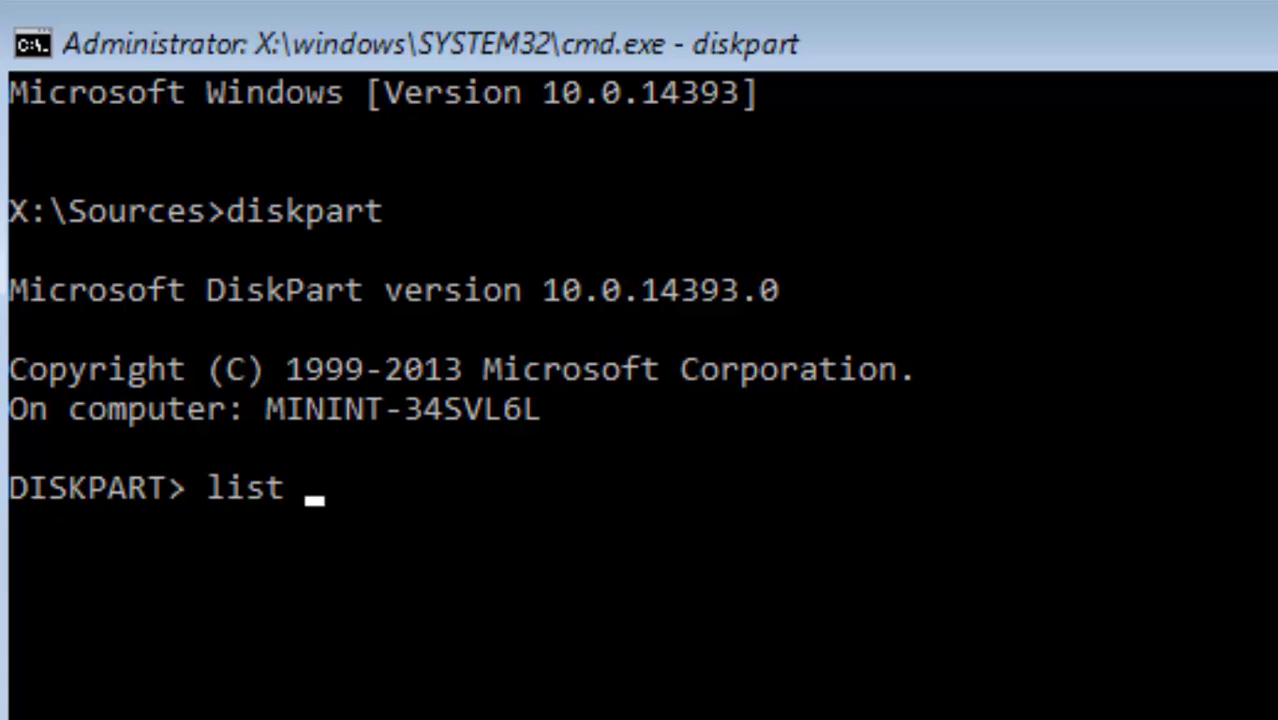
{"action": "type", "text": "volume"}
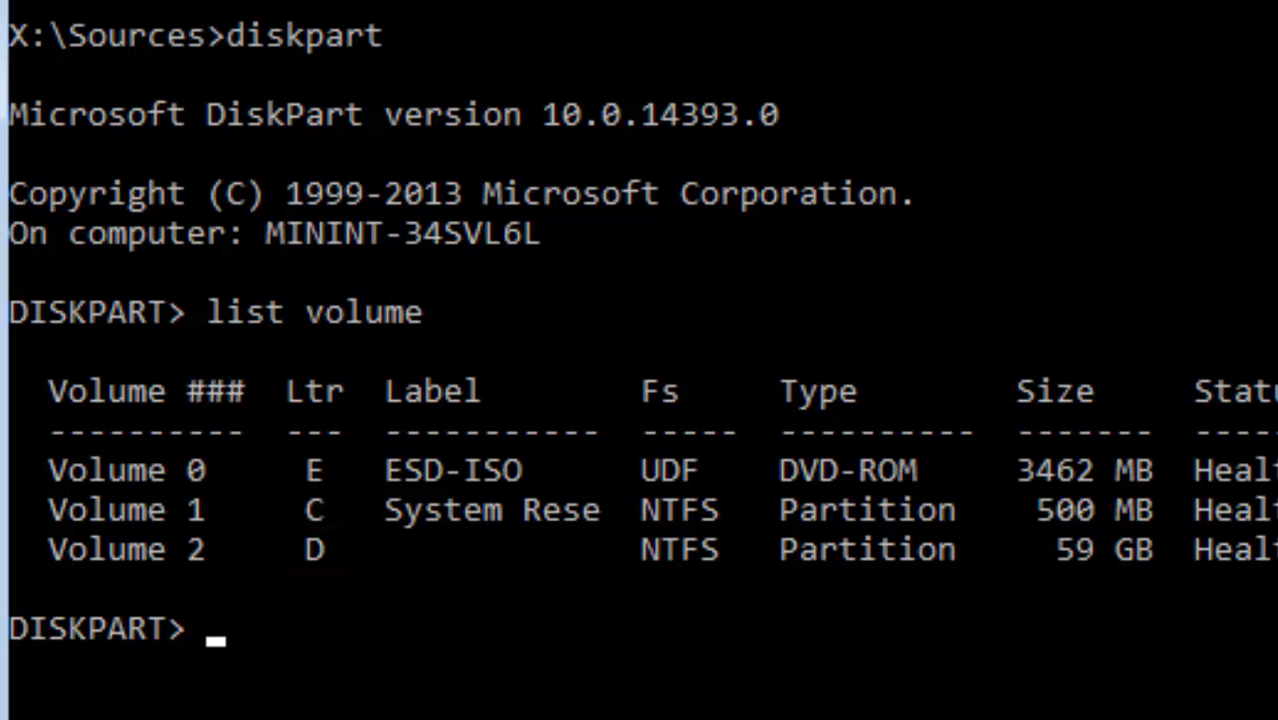
{"action": "type", "text": "exit"}
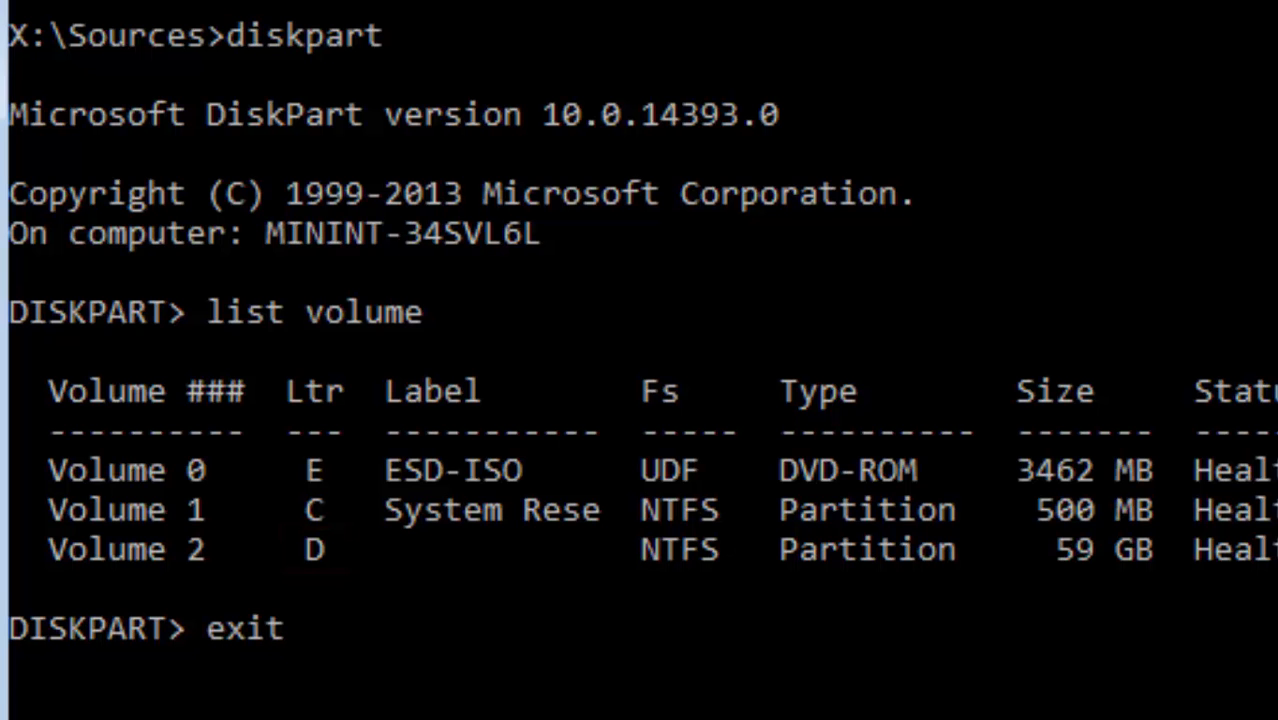
Step: Leave DiskPart, switch to drive D:, clear the screen with cls and begin a cd command
{"action": "key", "text": "Return"}
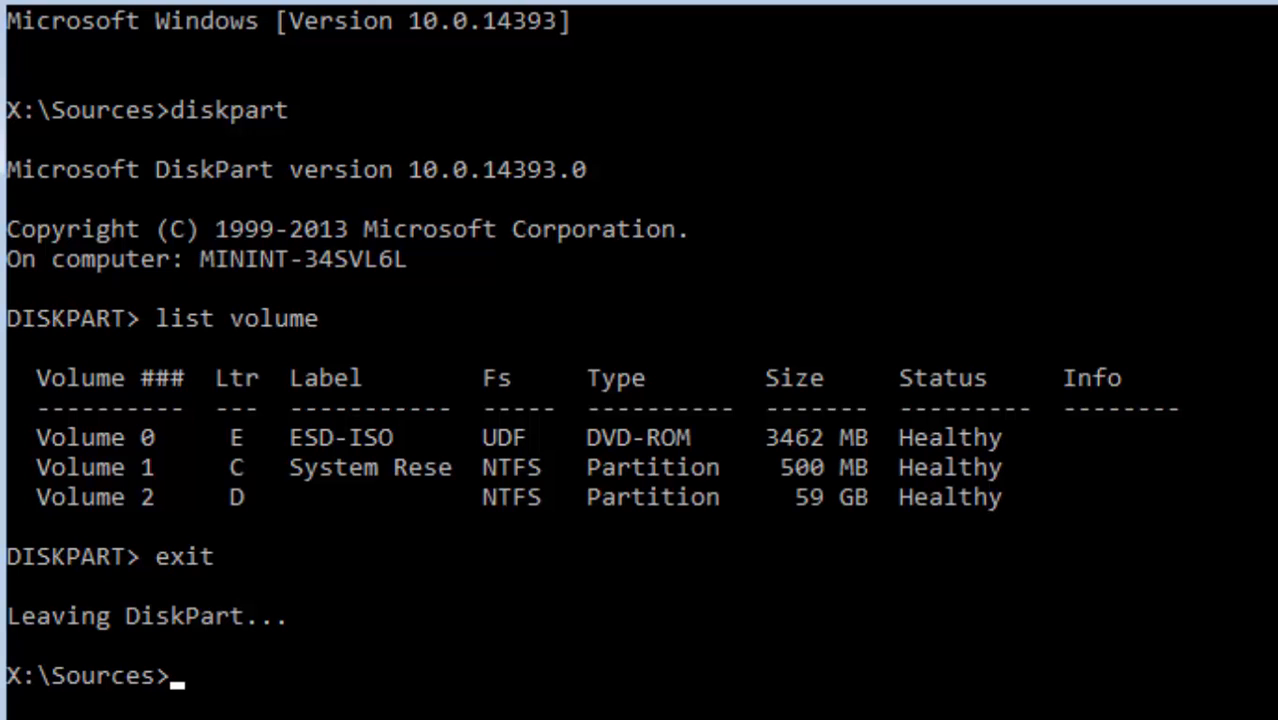
{"action": "type", "text": "d:"}
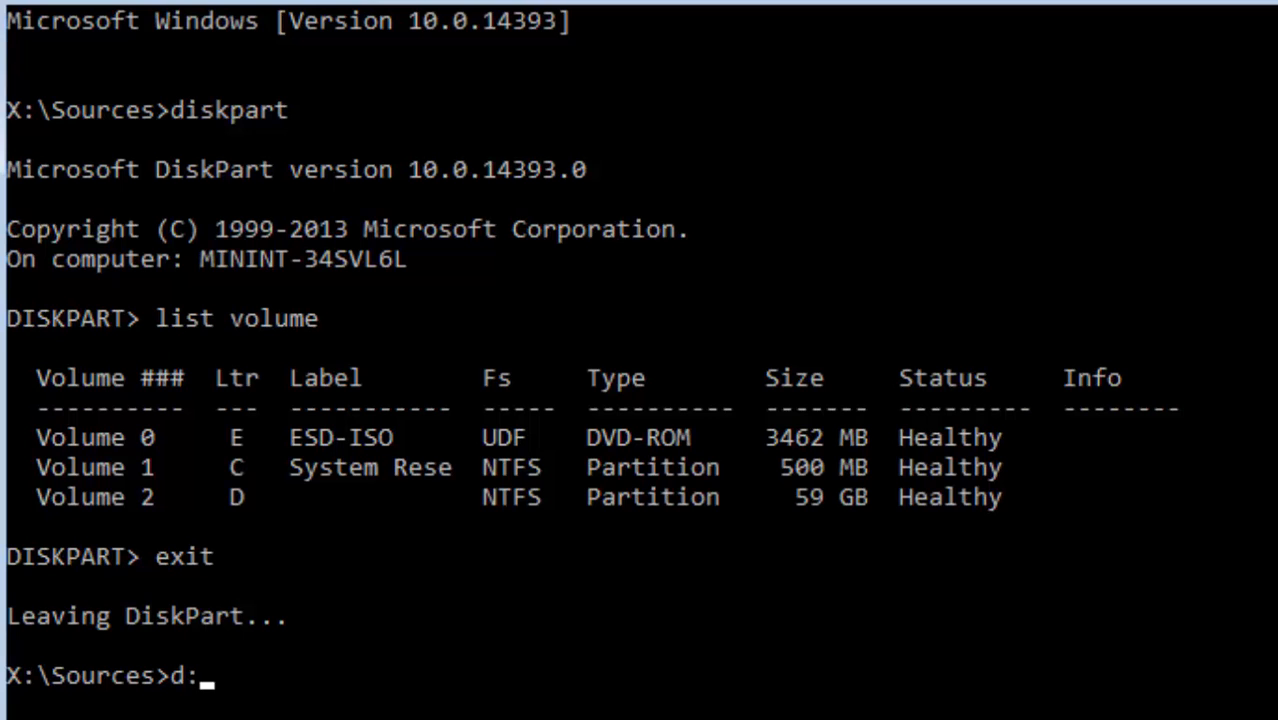
{"action": "key", "text": "enter"}
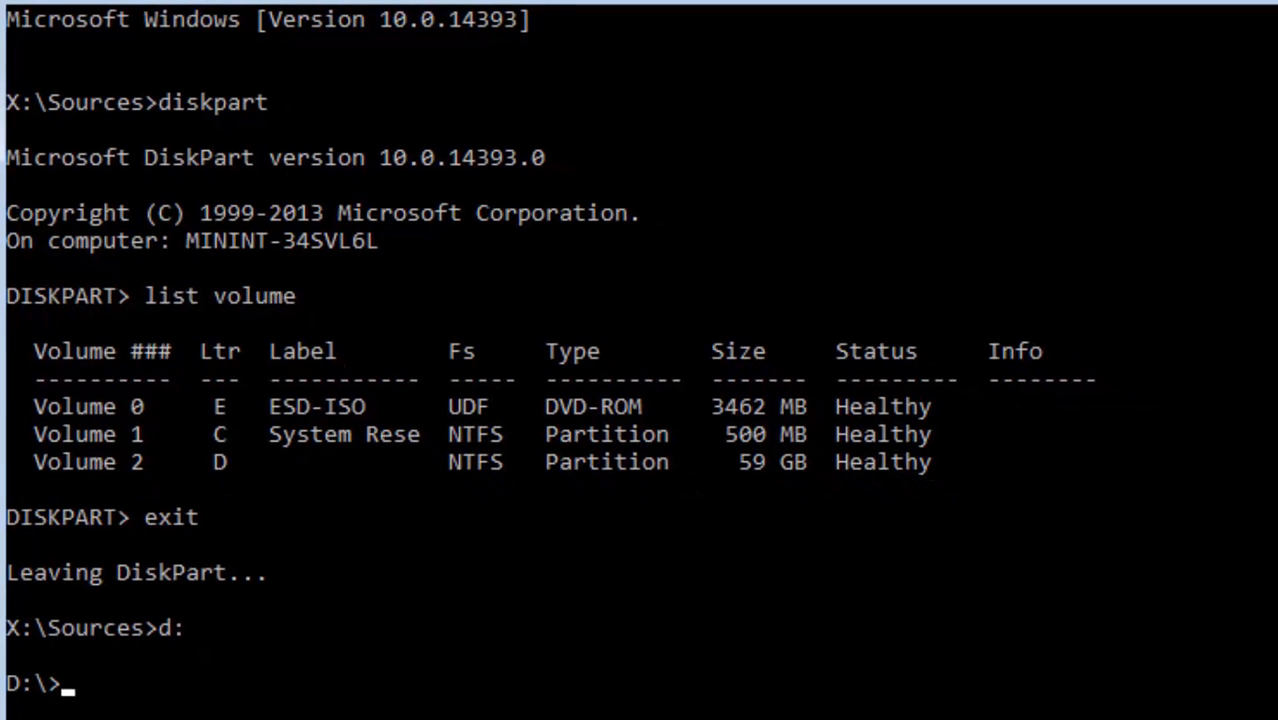
{"action": "type", "text": "cls"}
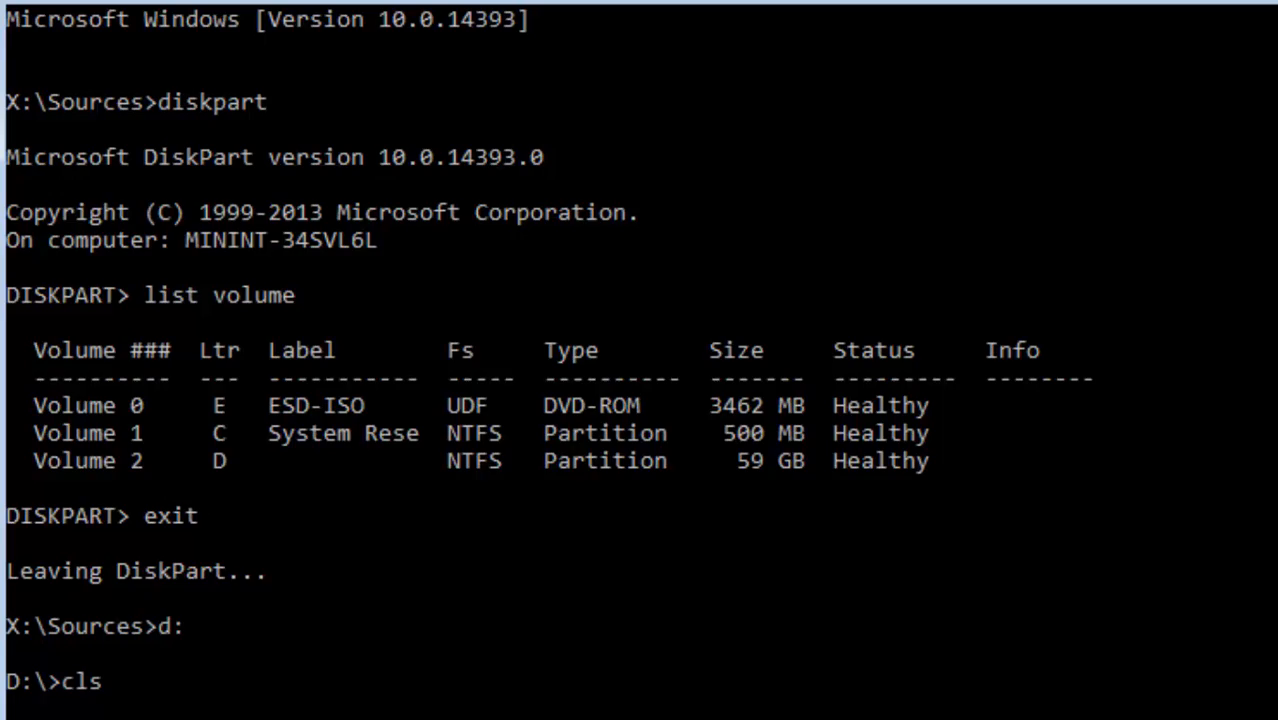
{"action": "type", "text": "cd"}
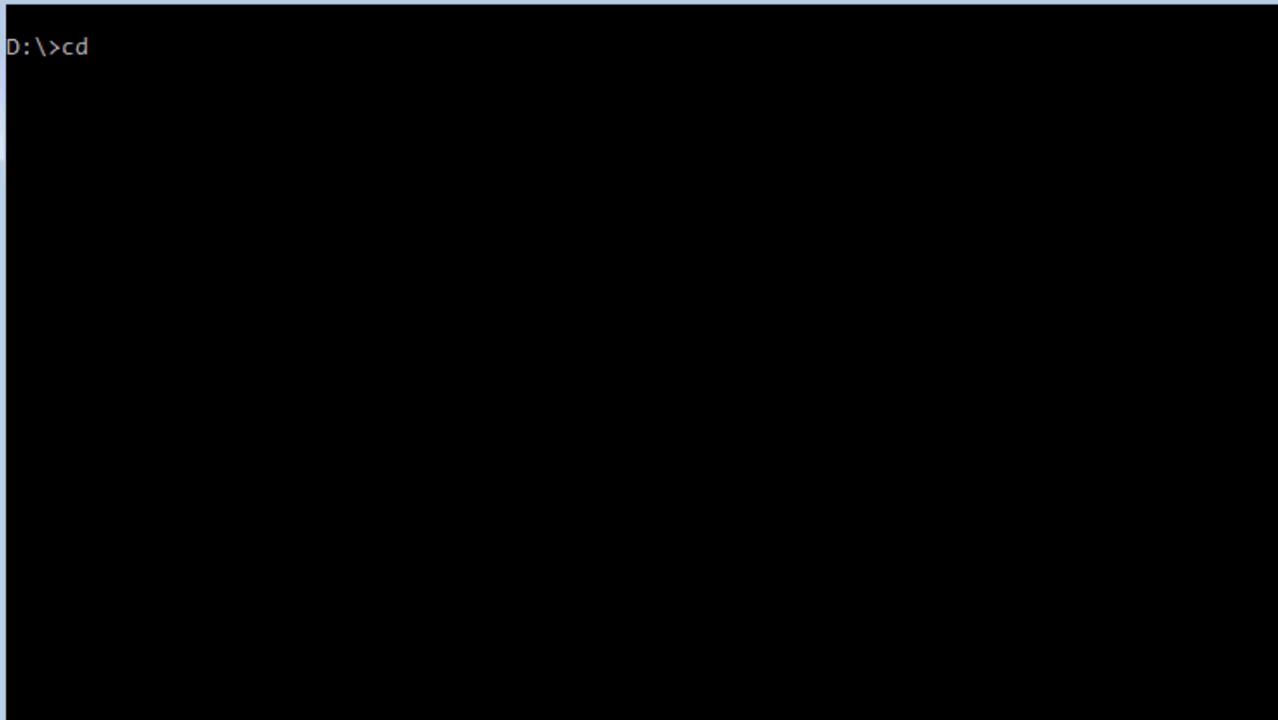
Step: Change into windows\system32 and rename utilman.exe to utilman.exe.bak with move
{"action": "type", "text": "windows\\system32"}
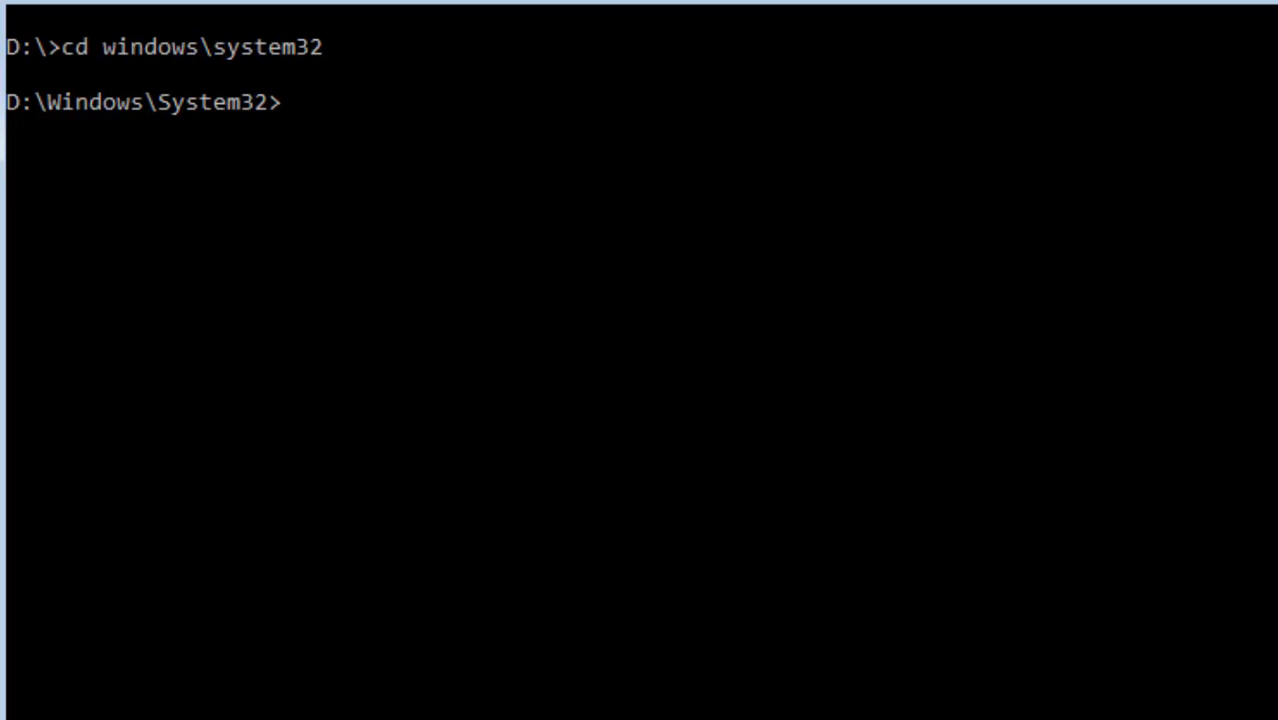
{"action": "type", "text": "mo"}
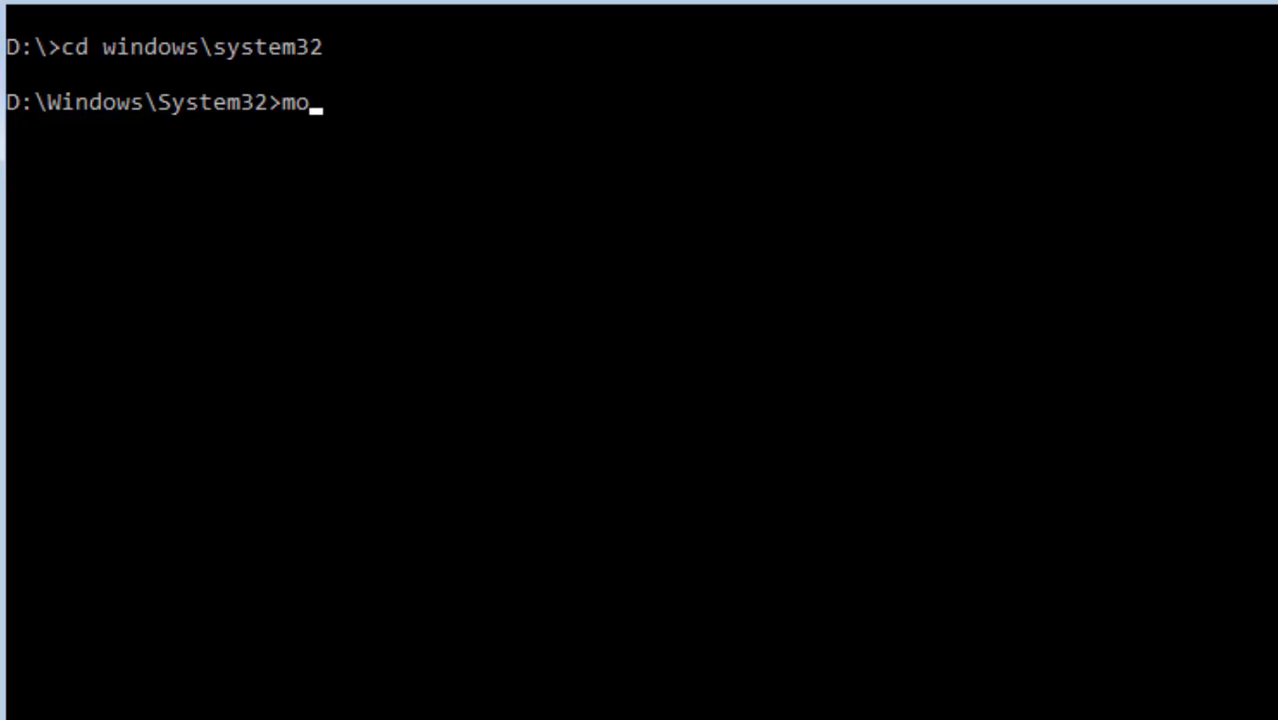
{"action": "type", "text": "ve utilm"}
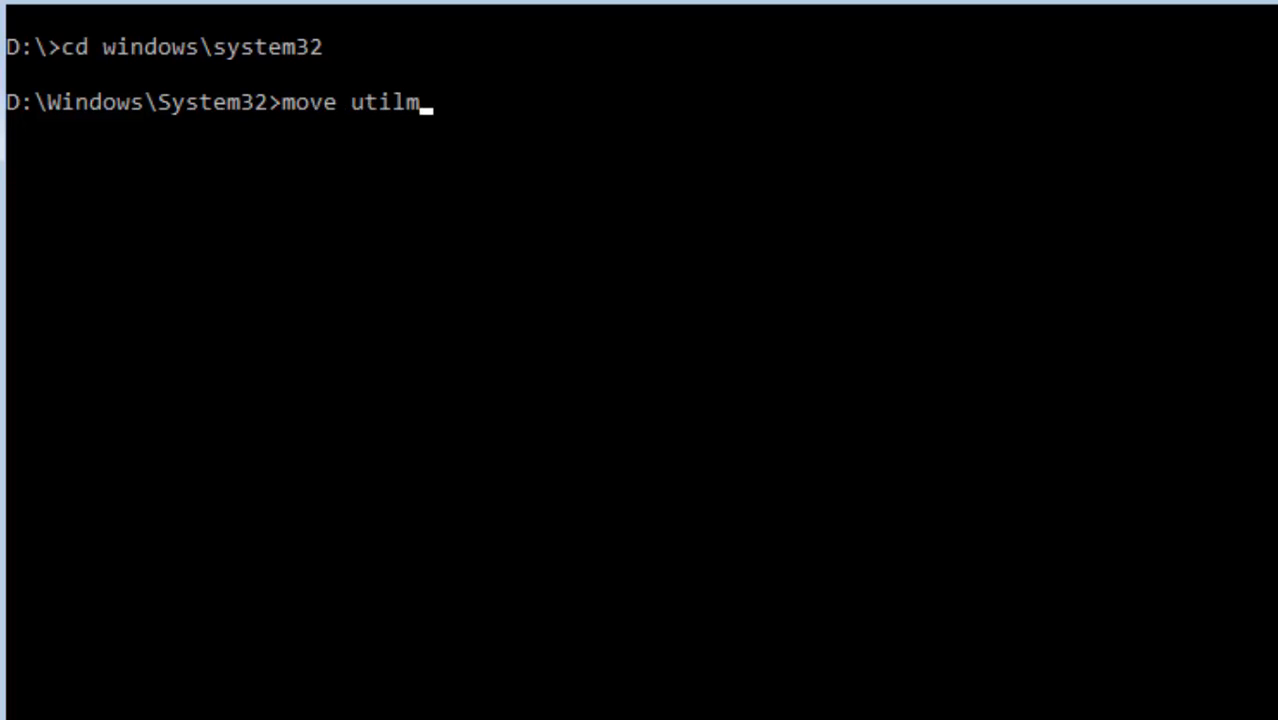
{"action": "type", "text": "an.exe"}
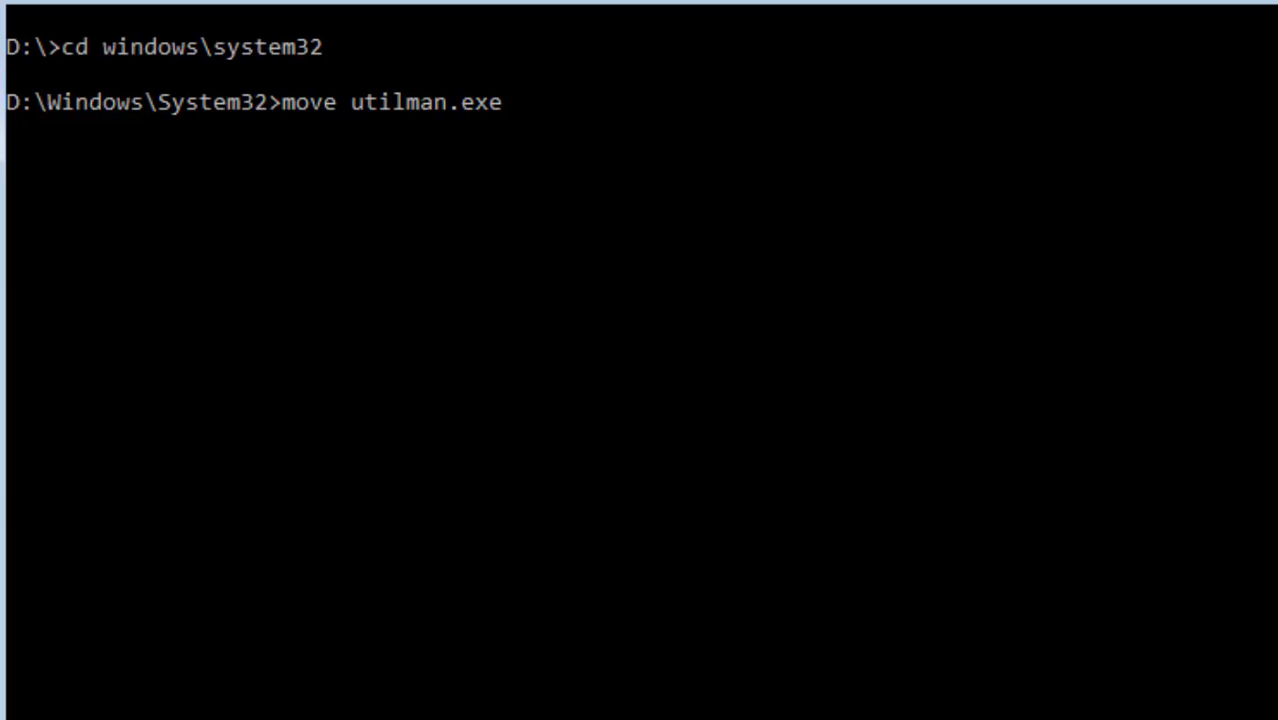
{"action": "type", "text": "utilman"}
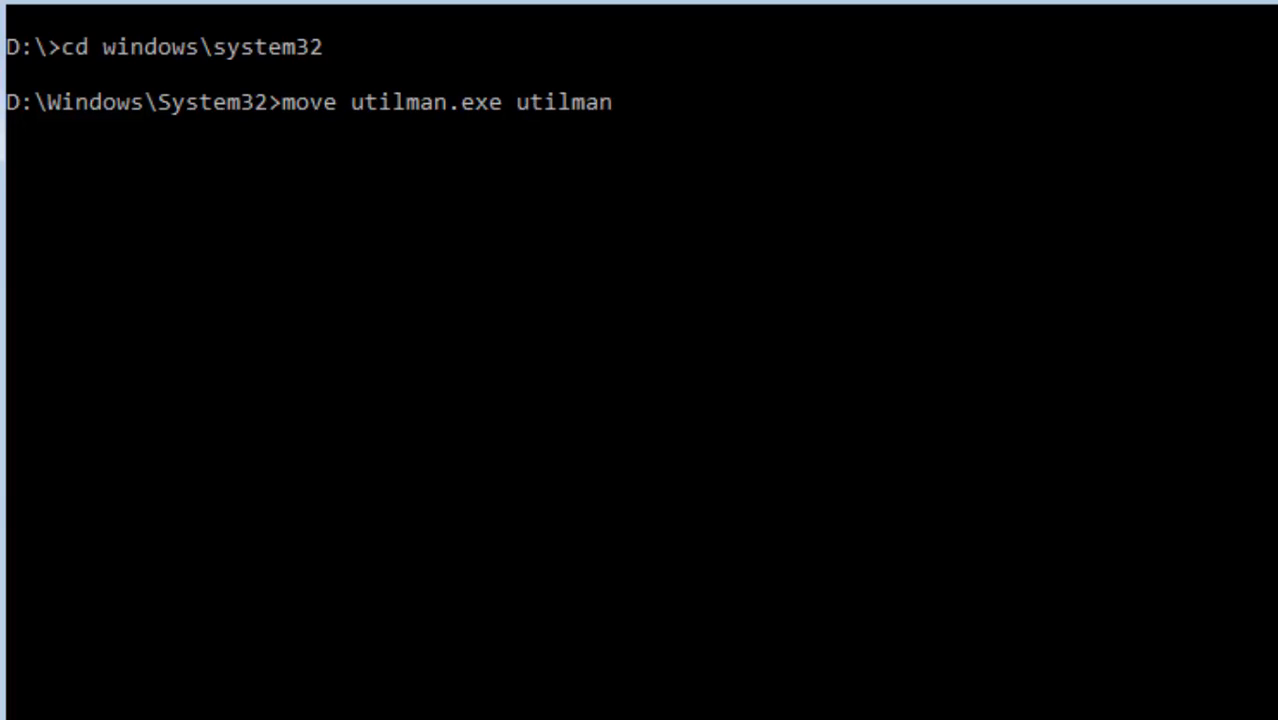
{"action": "type", "text": ".exe.bak"}
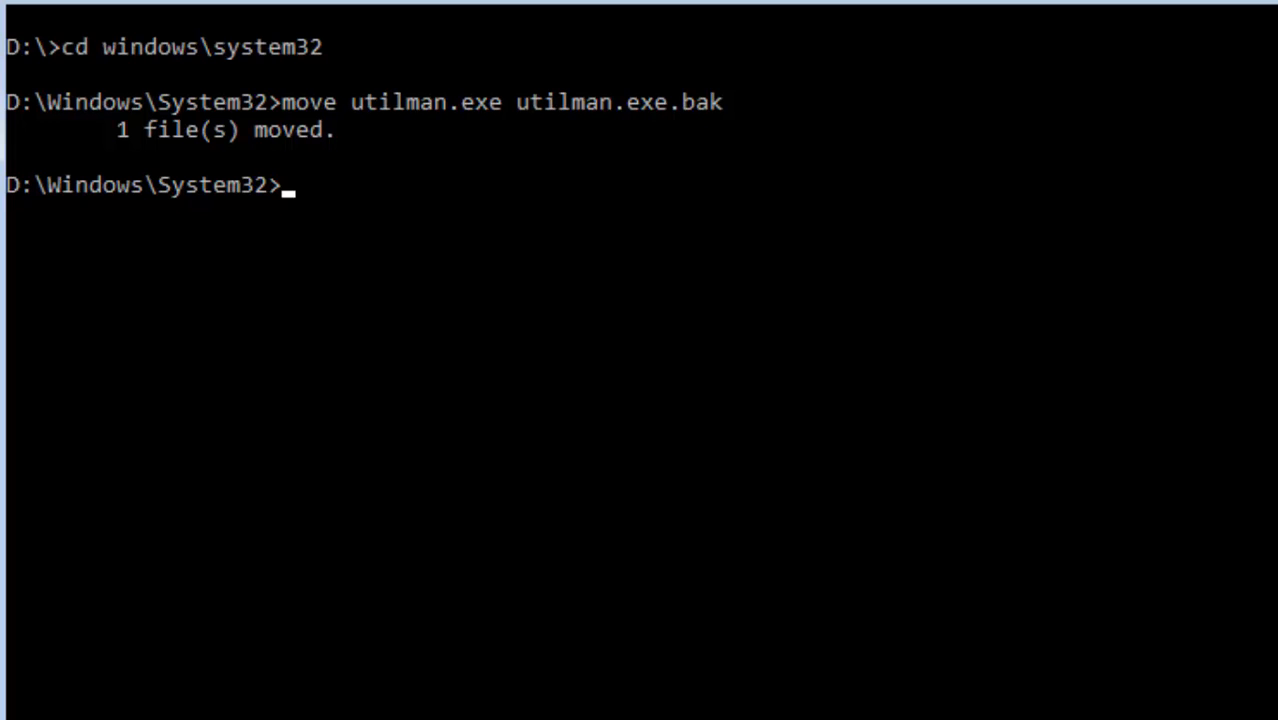
Step: Run 'copy cmd.exe utilman.exe' so Command Prompt replaces the Ease of Access tool
{"action": "type", "text": "c"}
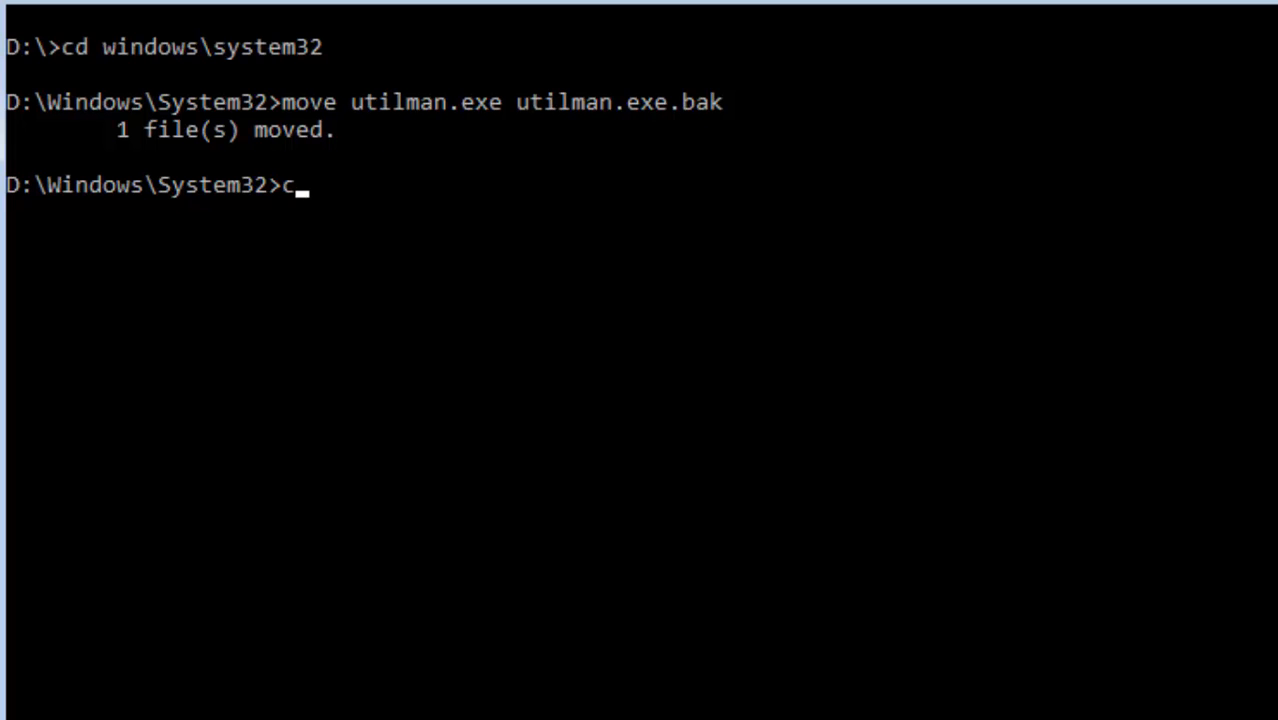
{"action": "type", "text": "opy cm"}
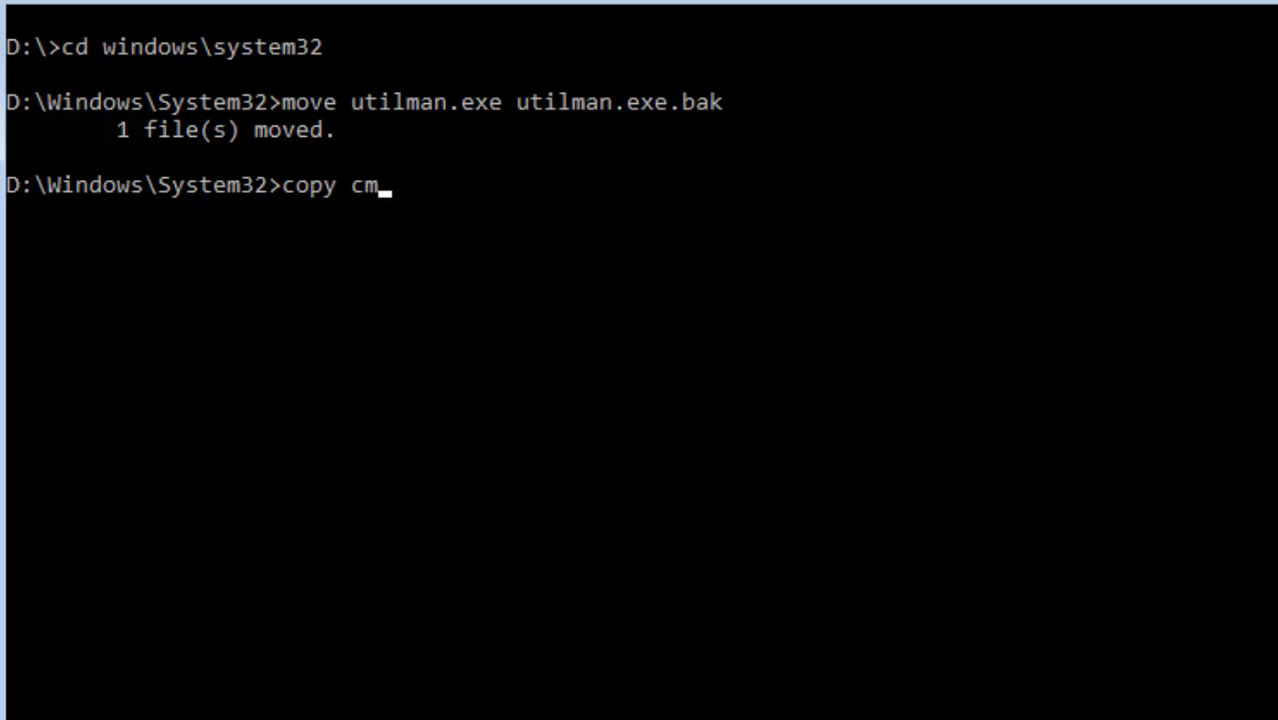
{"action": "type", "text": "d.exe util"}
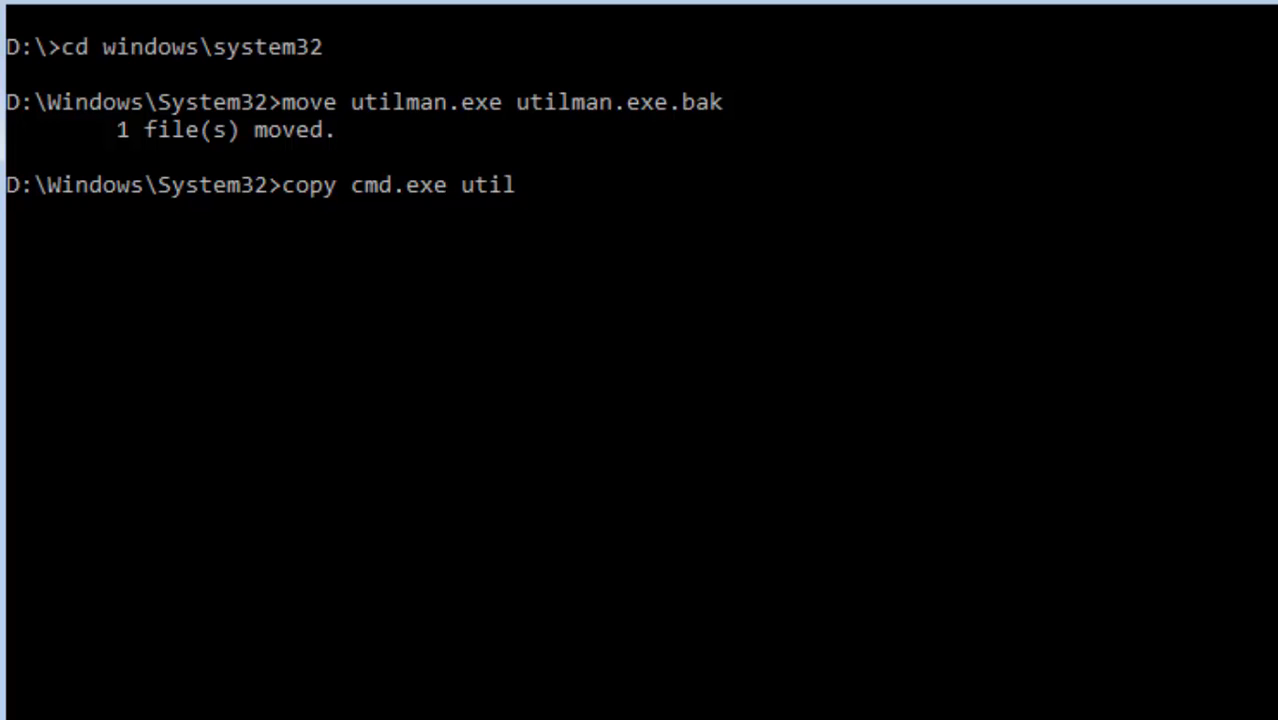
{"action": "type", "text": "man.exe"}
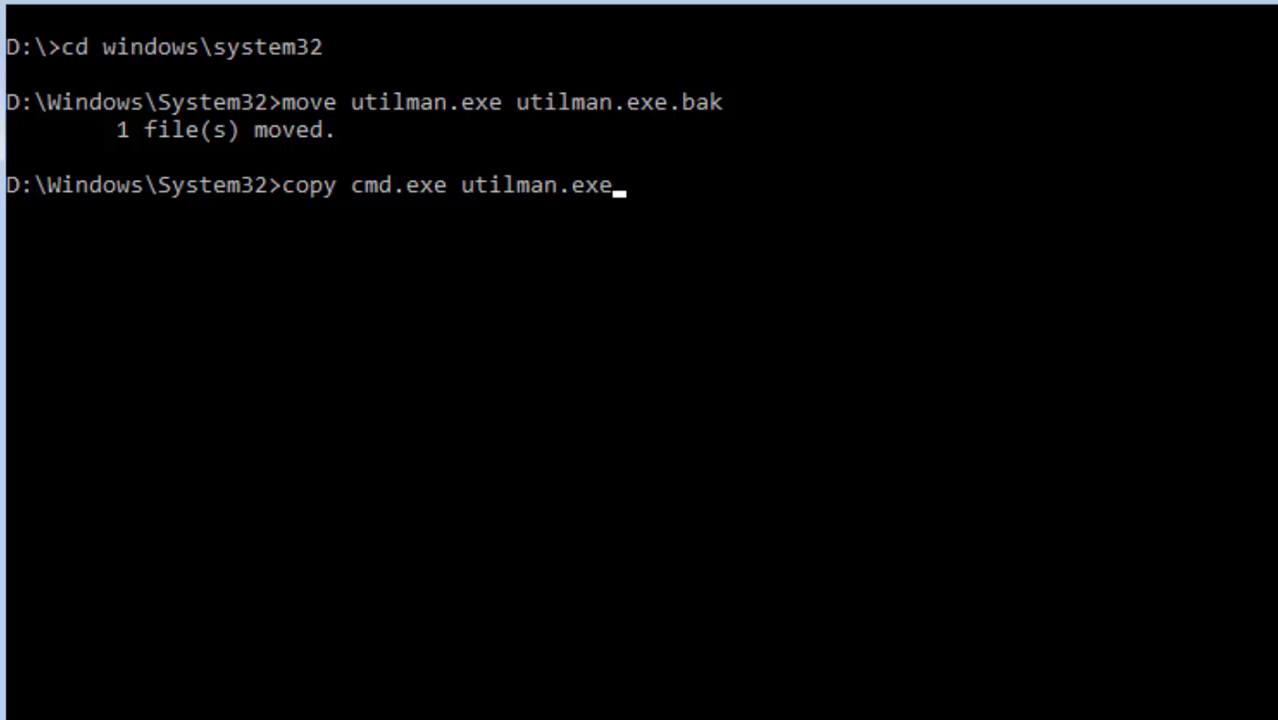
{"action": "key", "text": "Enter"}
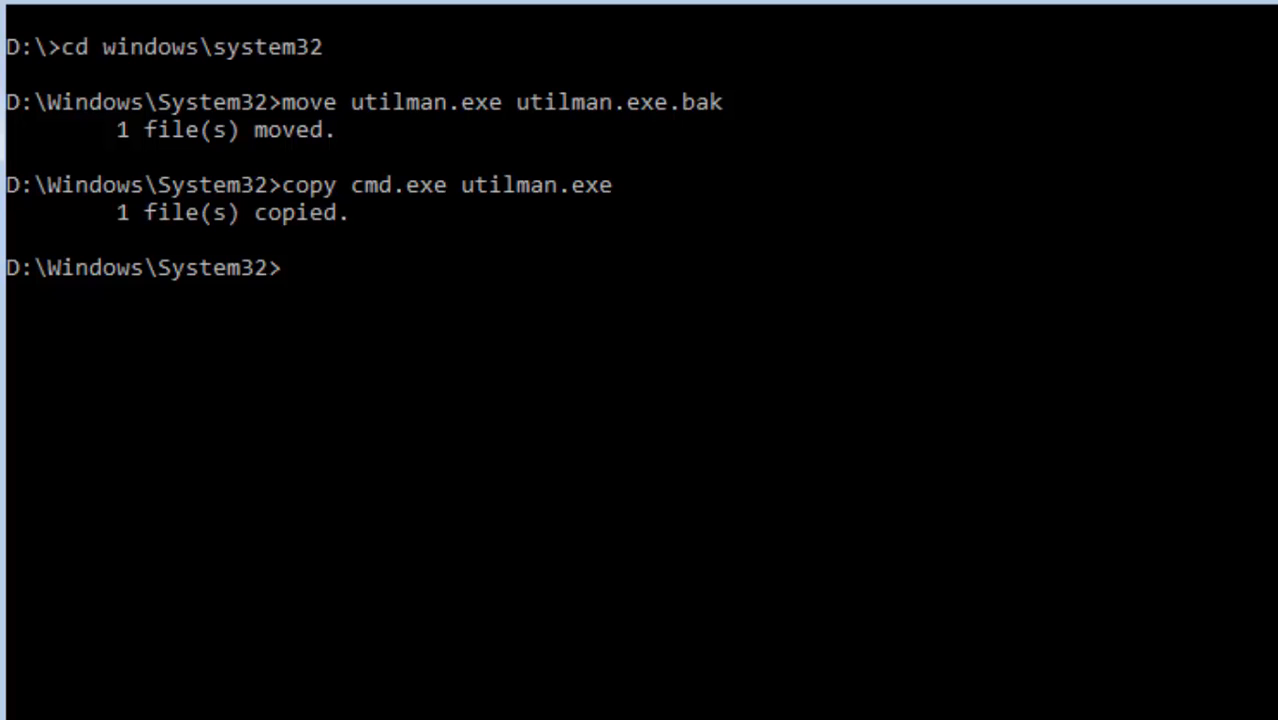
Step: Enter 'wpeutil reboot' to restart back to the Windows sign-in screen
{"action": "type", "text": "wpeutil"}
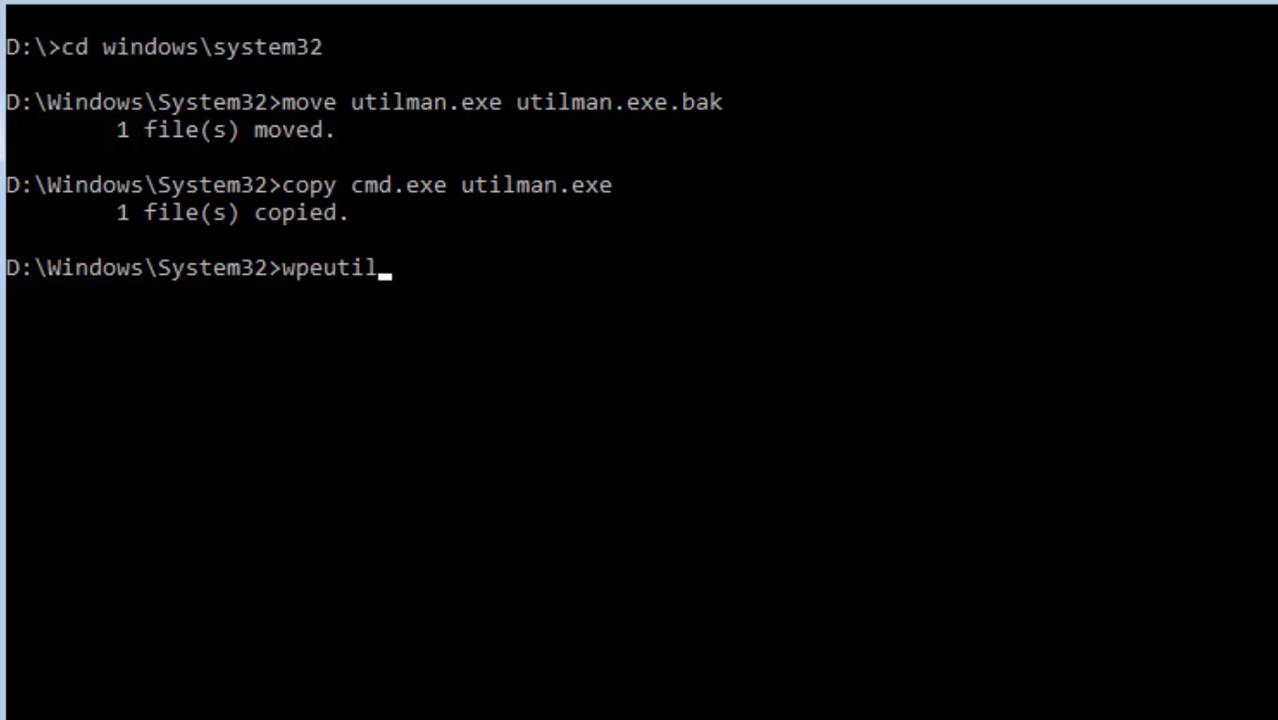
{"action": "type", "text": "reboot"}
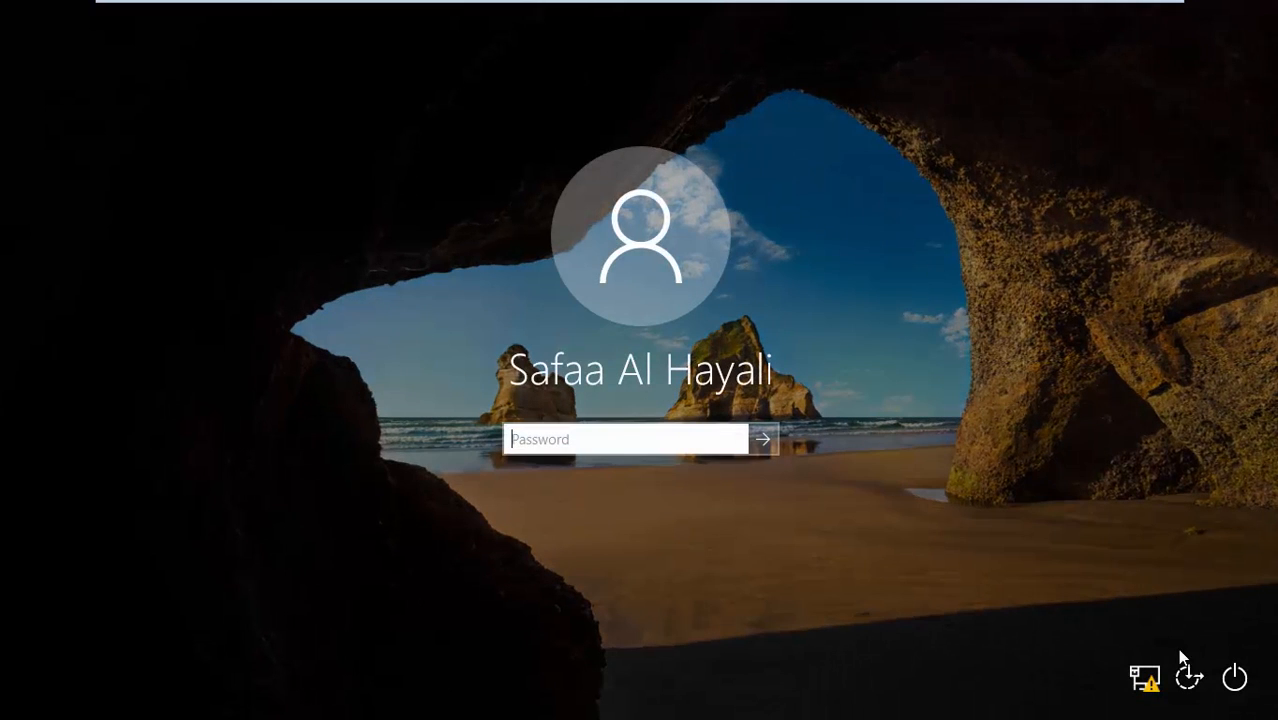
{"action": "mouse_move", "coordinate": [1188, 676]}
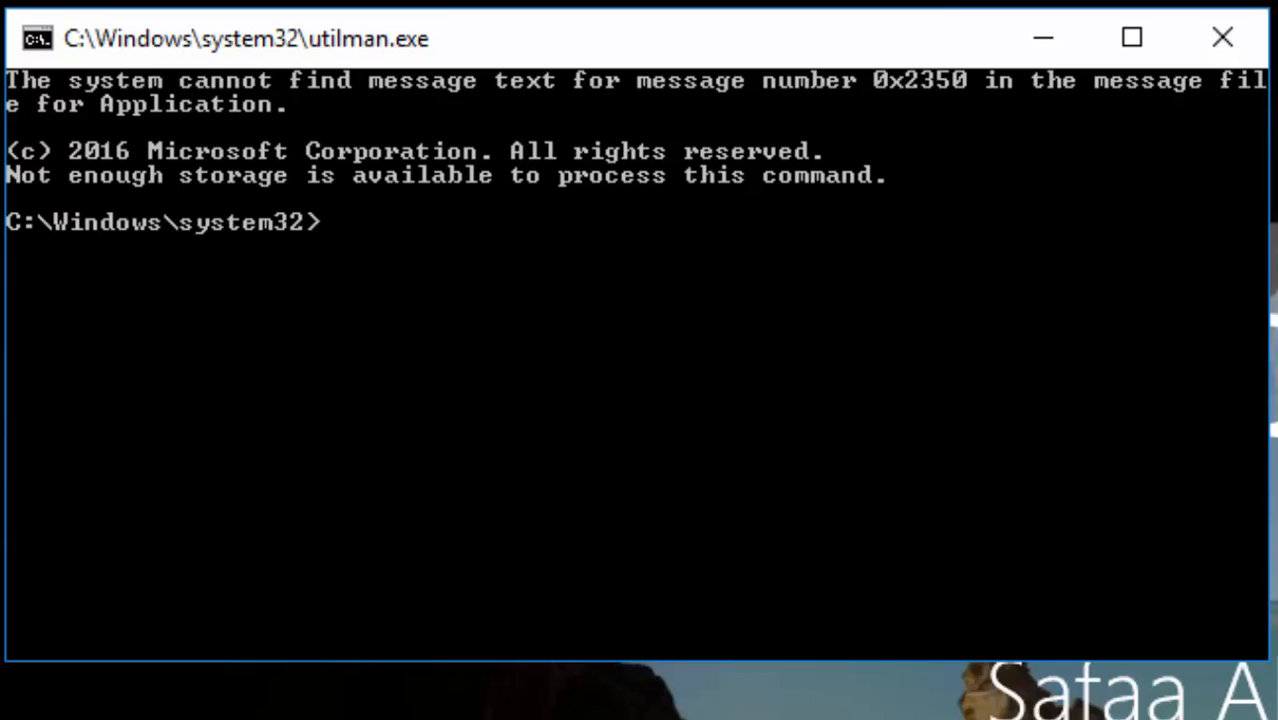
Step: Run 'net user' to list the machine's accounts, including Administrator and Guest
{"action": "type", "text": "net"}
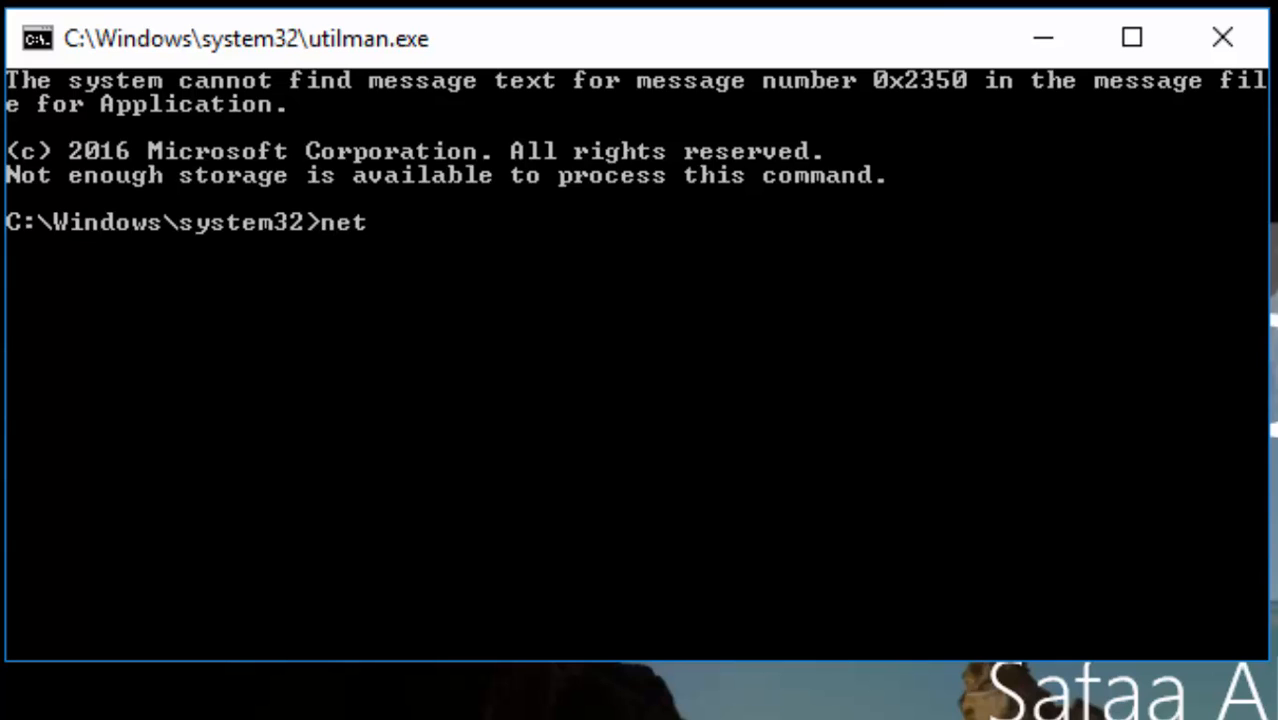
{"action": "type", "text": "user"}
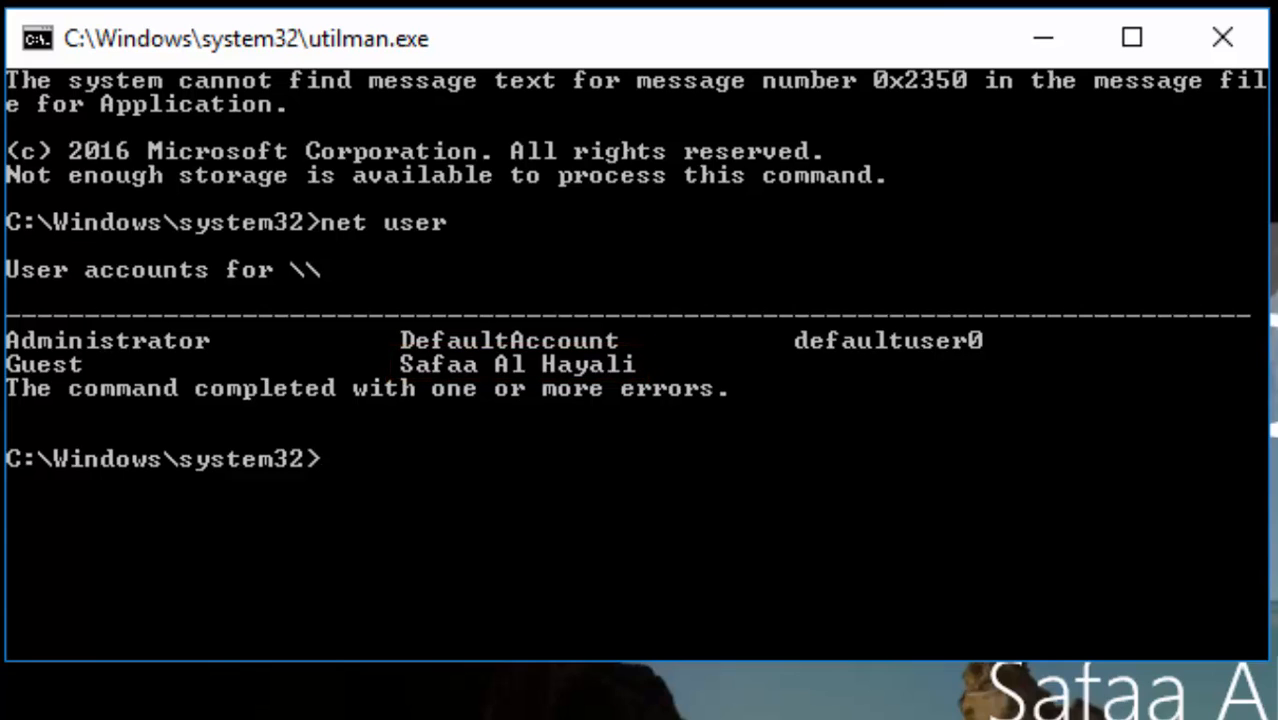
Step: Run 'net user "Safaa Al Hayali" *' and confirm an empty password, then exit the prompt
{"action": "type", "text": "net user"}
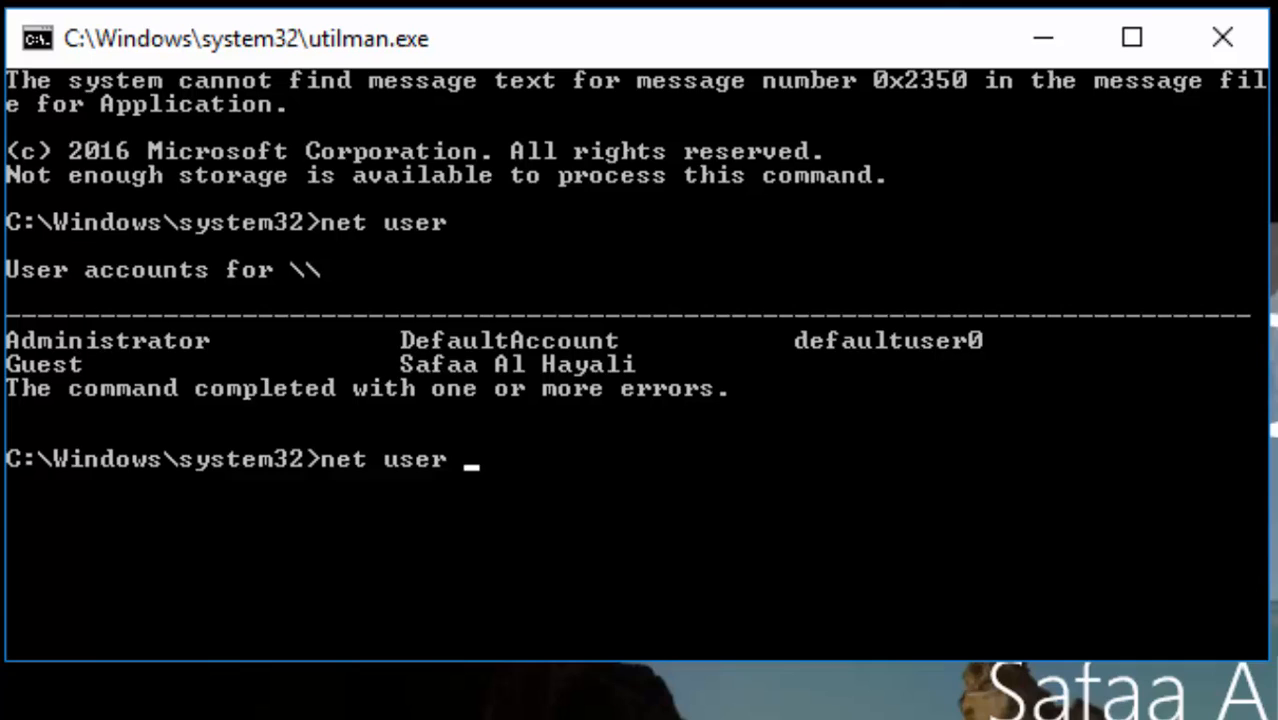
{"action": "type", "text": "\""}
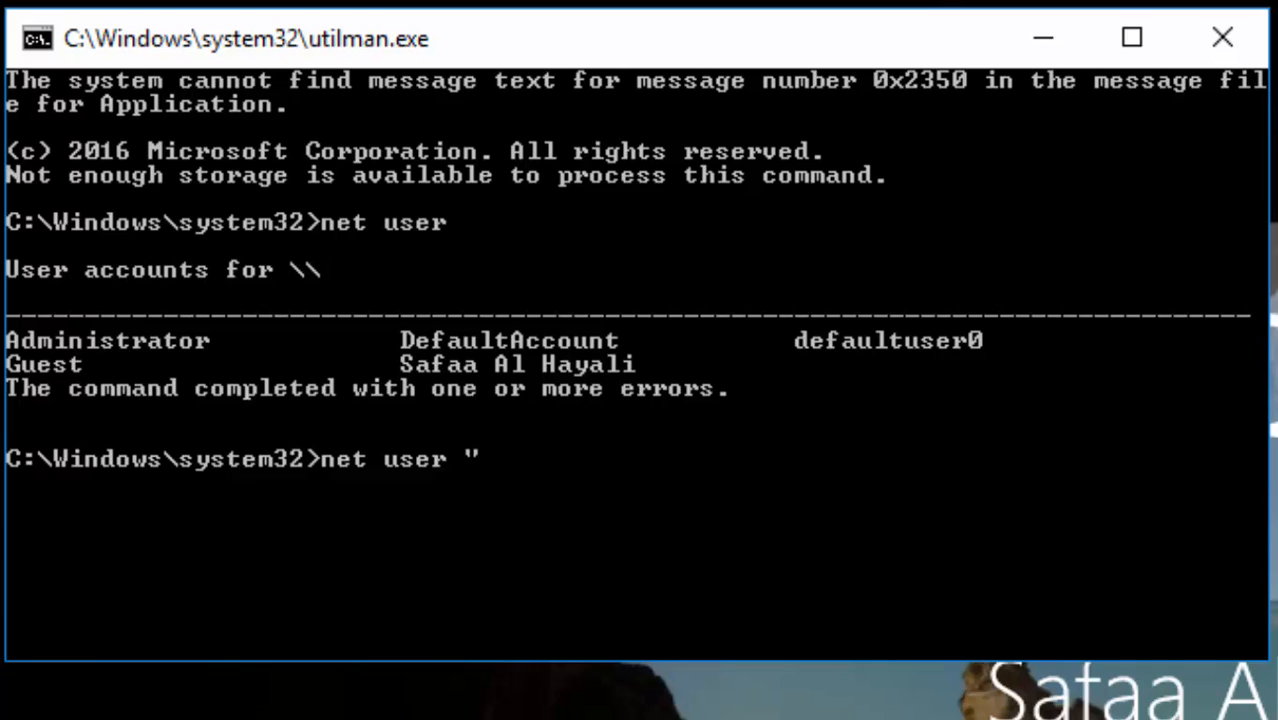
{"action": "type", "text": "Safaa"}
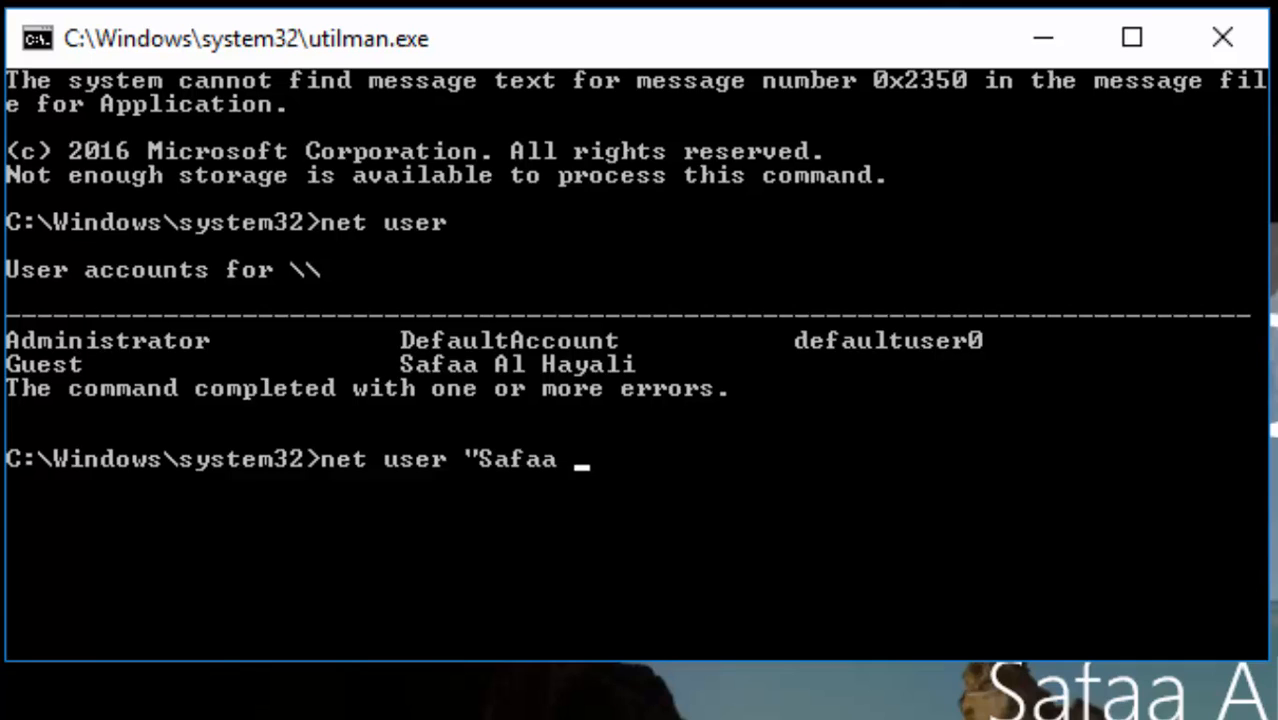
{"action": "type", "text": "Al Hayali"}
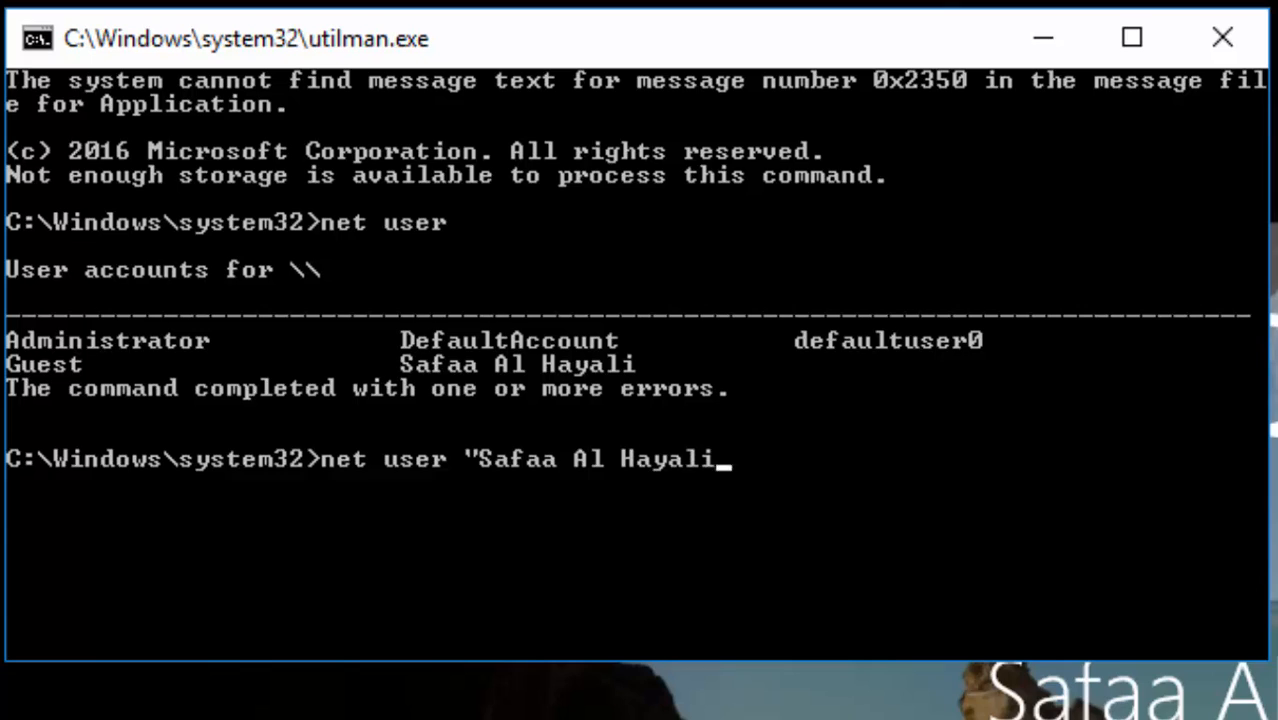
{"action": "type", "text": "\" *"}
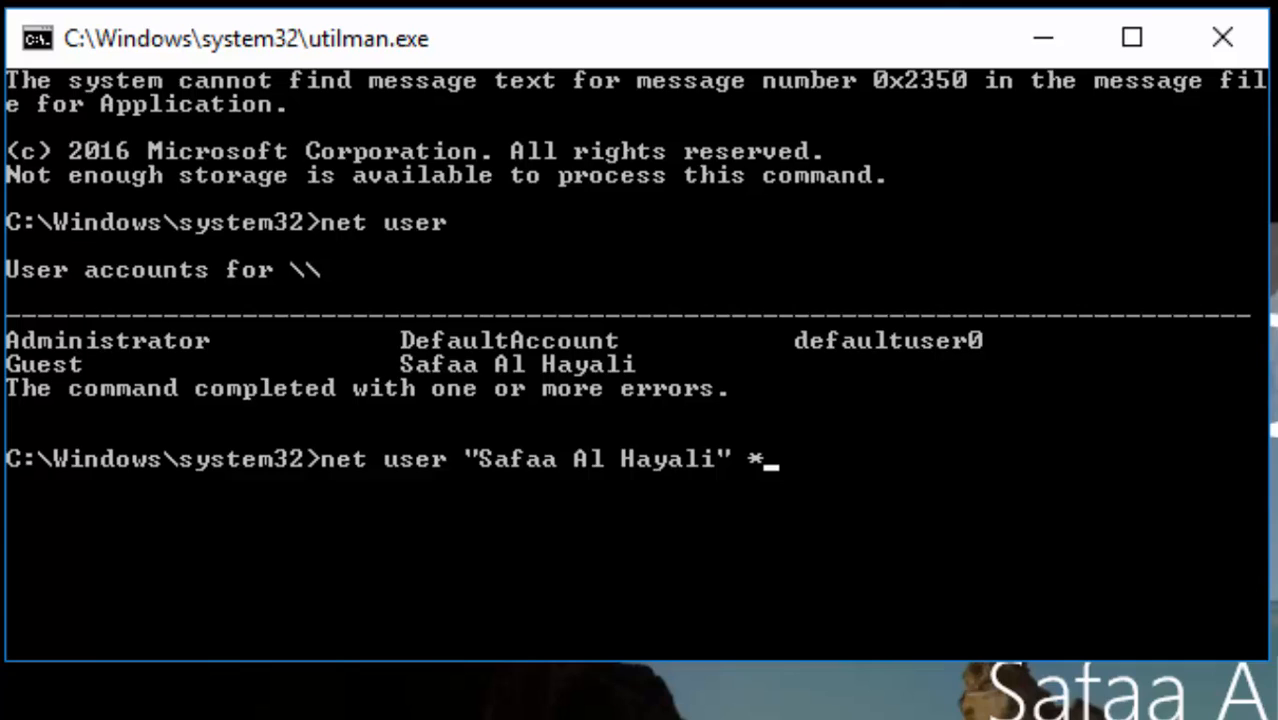
{"action": "key", "text": "enter"}
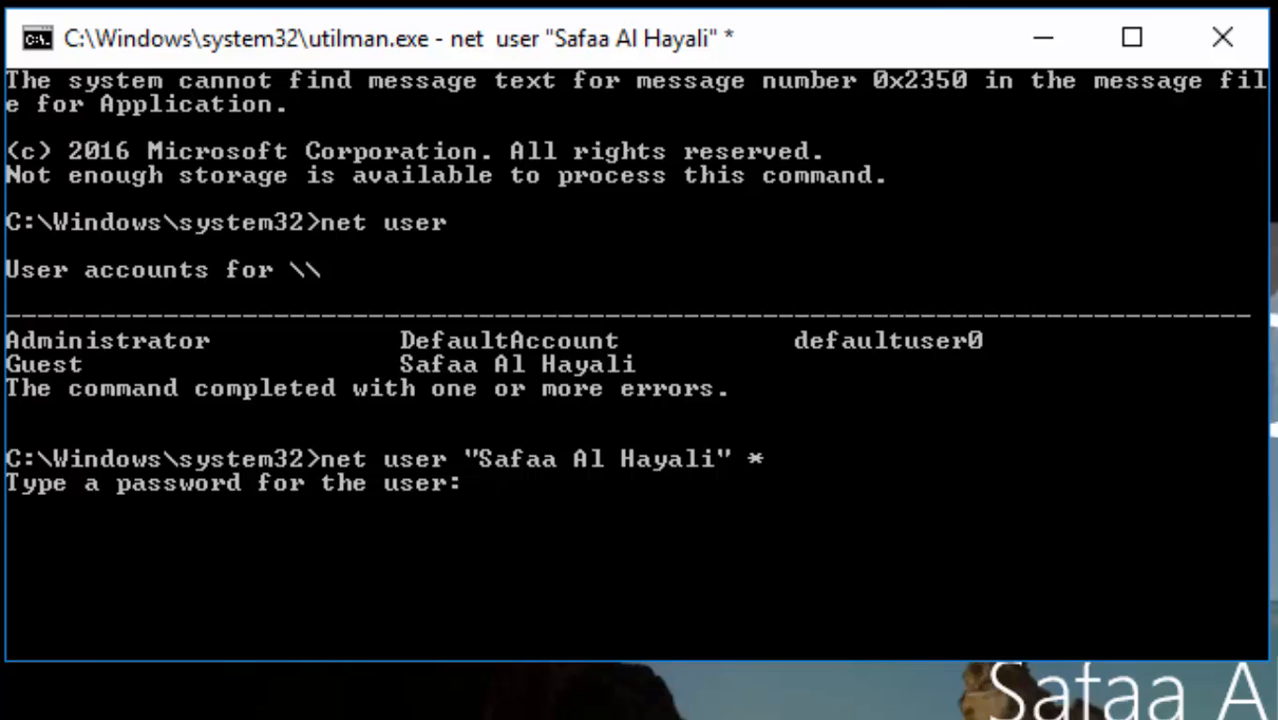
{"action": "key", "text": "Enter"}
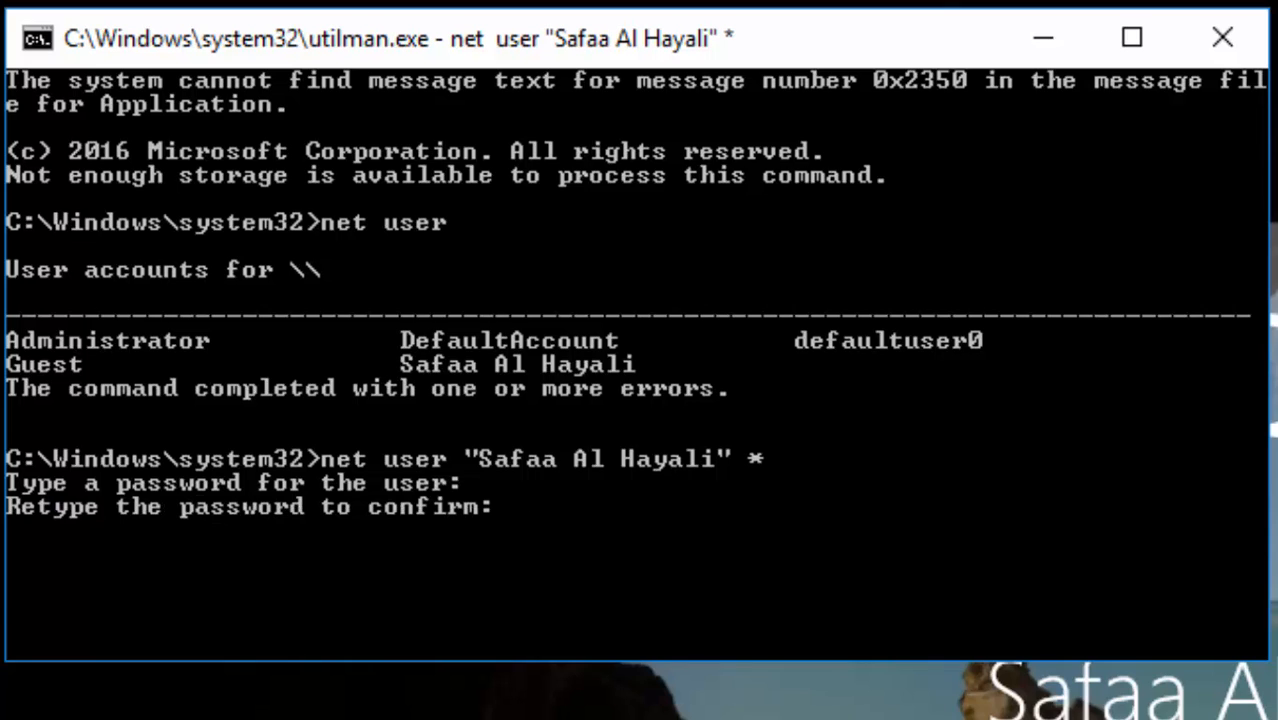
{"action": "type", "text": "ex"}
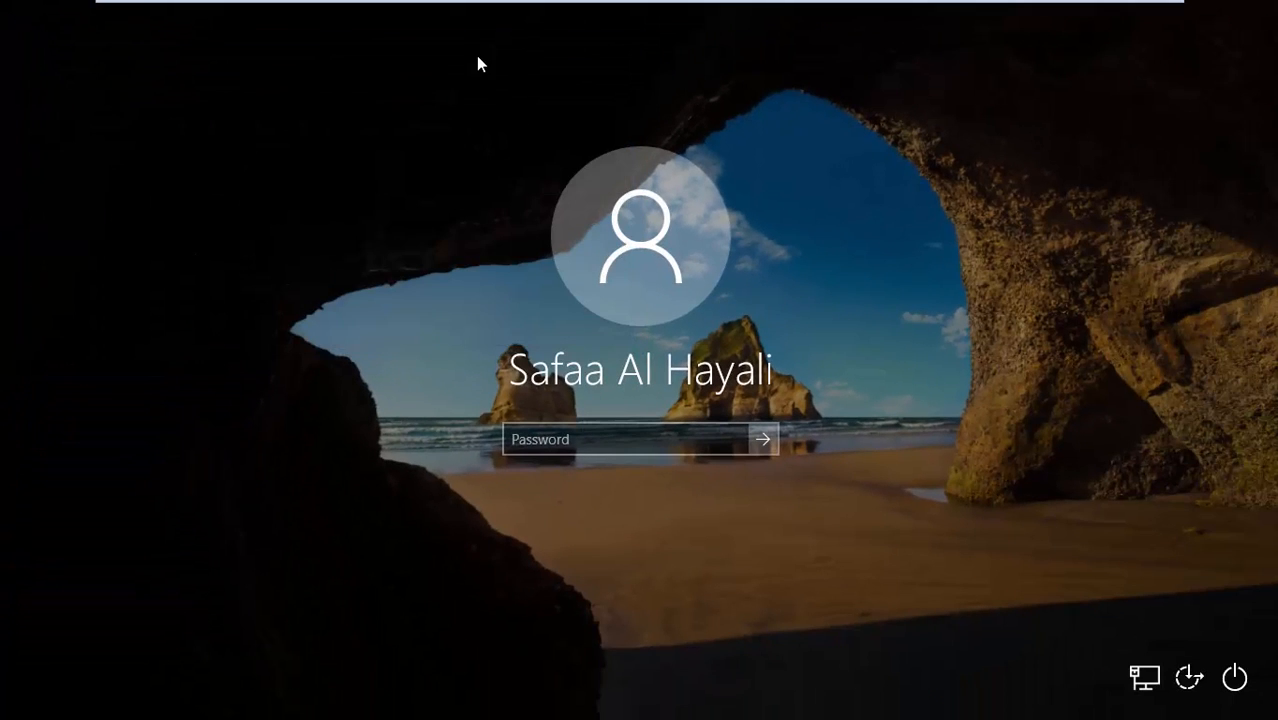
Step: Sign in to the account with no password, then restart the computer from the Start menu
{"action": "left_click", "coordinate": [762, 440]}
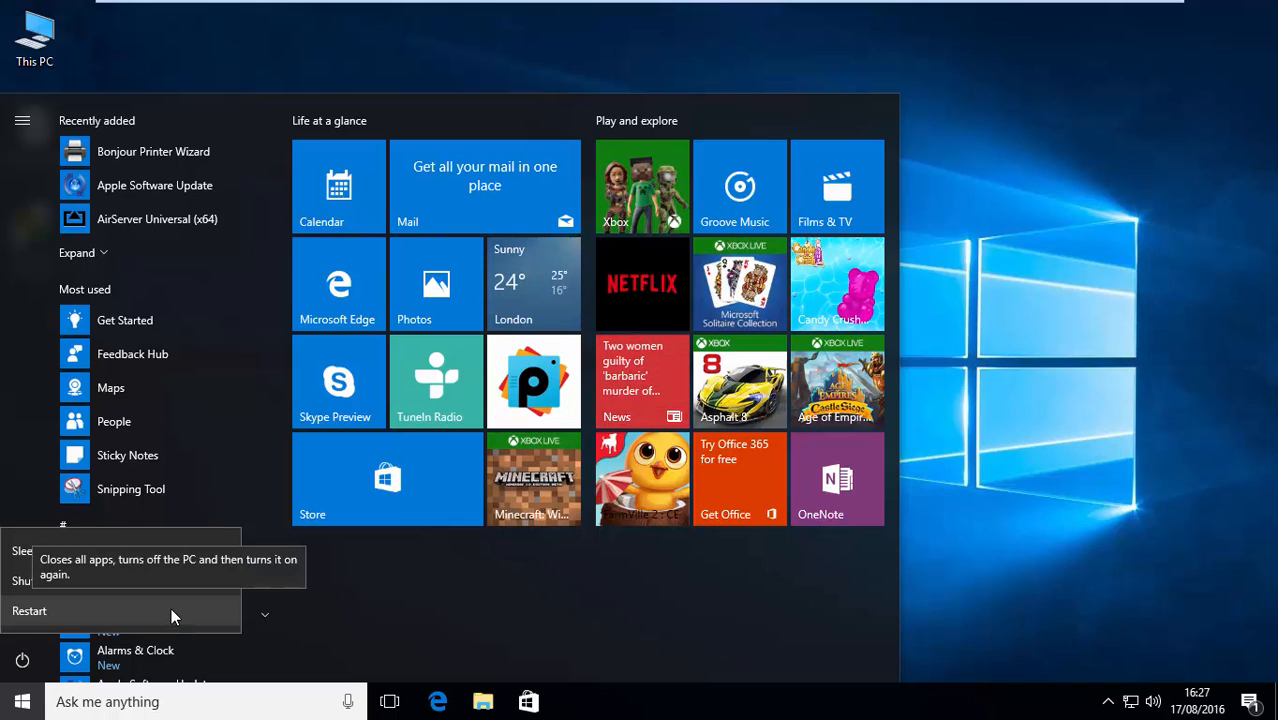
{"action": "left_click", "coordinate": [28, 612]}
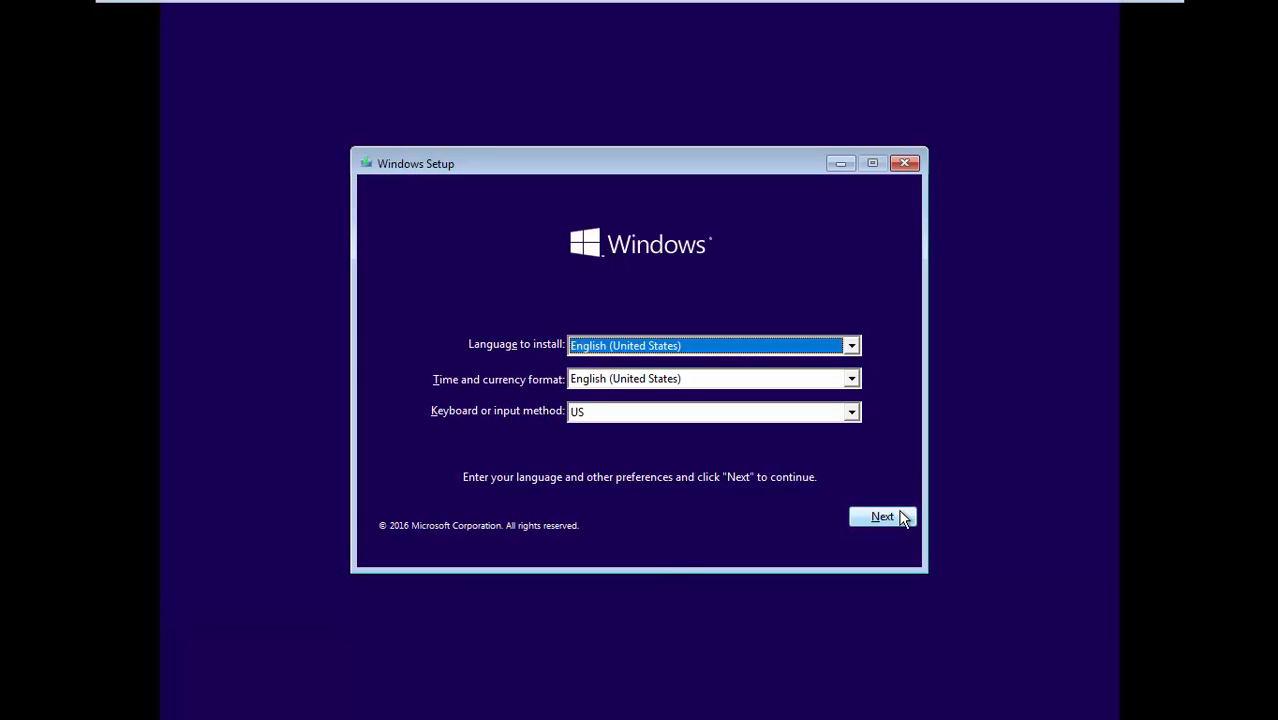
Step: Continue past the language screen and choose Repair your computer to reach the recovery options
{"action": "left_click", "coordinate": [882, 516]}
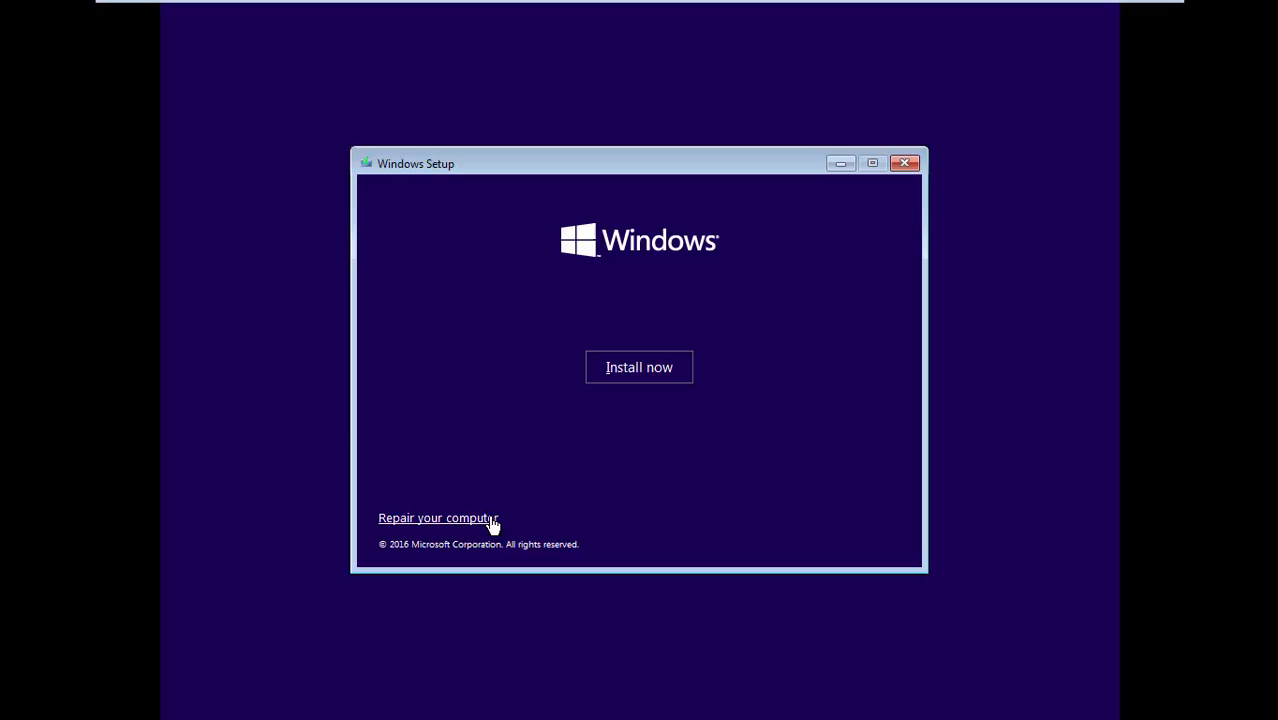
{"action": "left_click", "coordinate": [436, 516]}
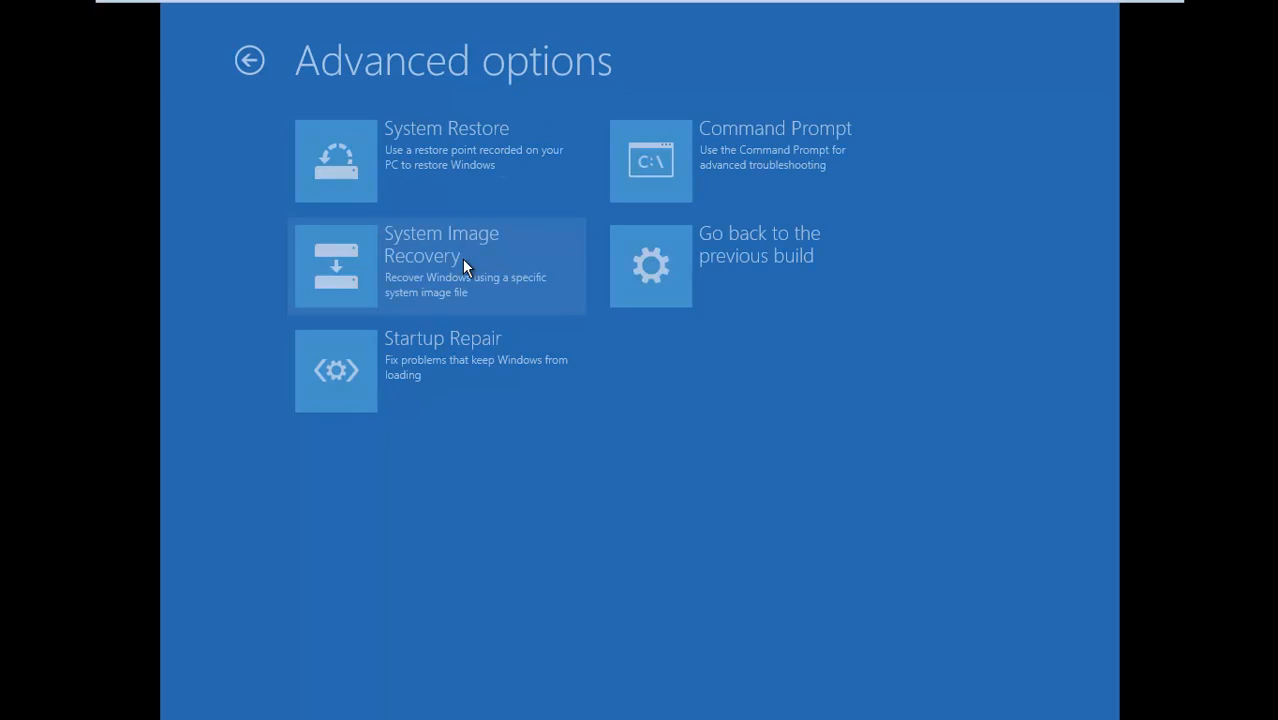
{"action": "mouse_move", "coordinate": [790, 160]}
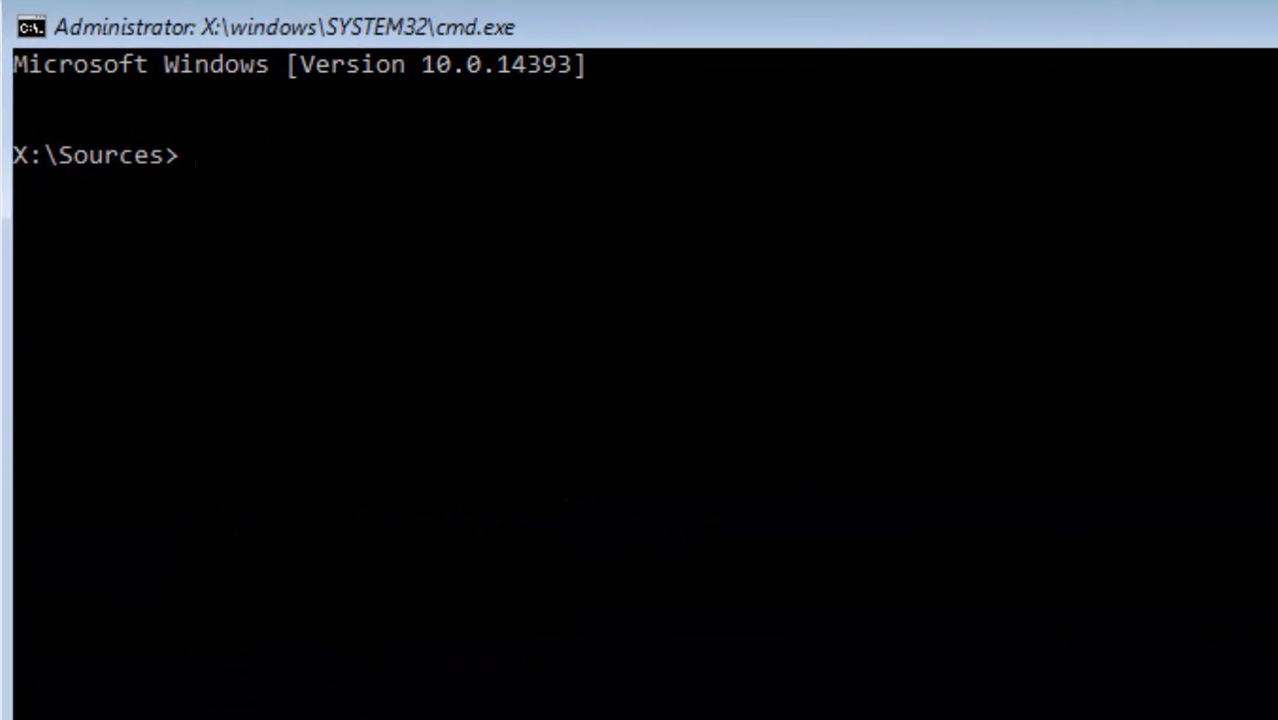
Step: Switch to drive D: and change directory to Windows\System32
{"action": "type", "text": "d:"}
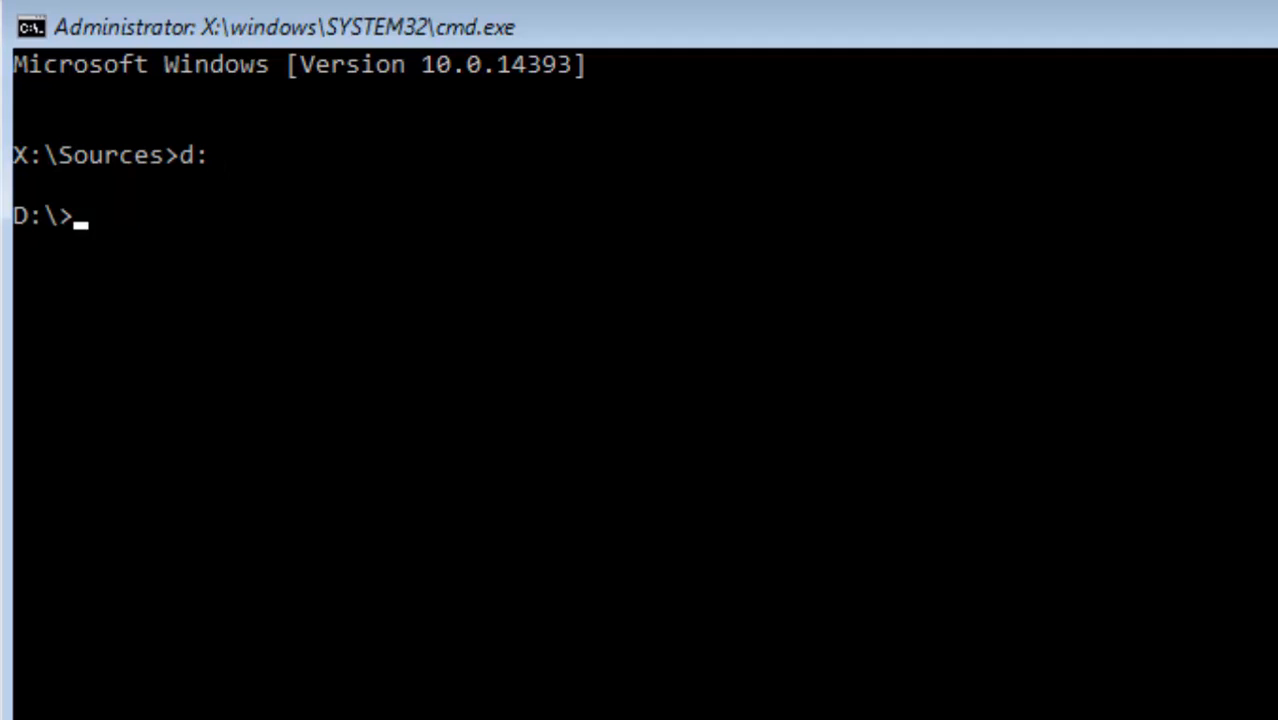
{"action": "type", "text": "cd windo"}
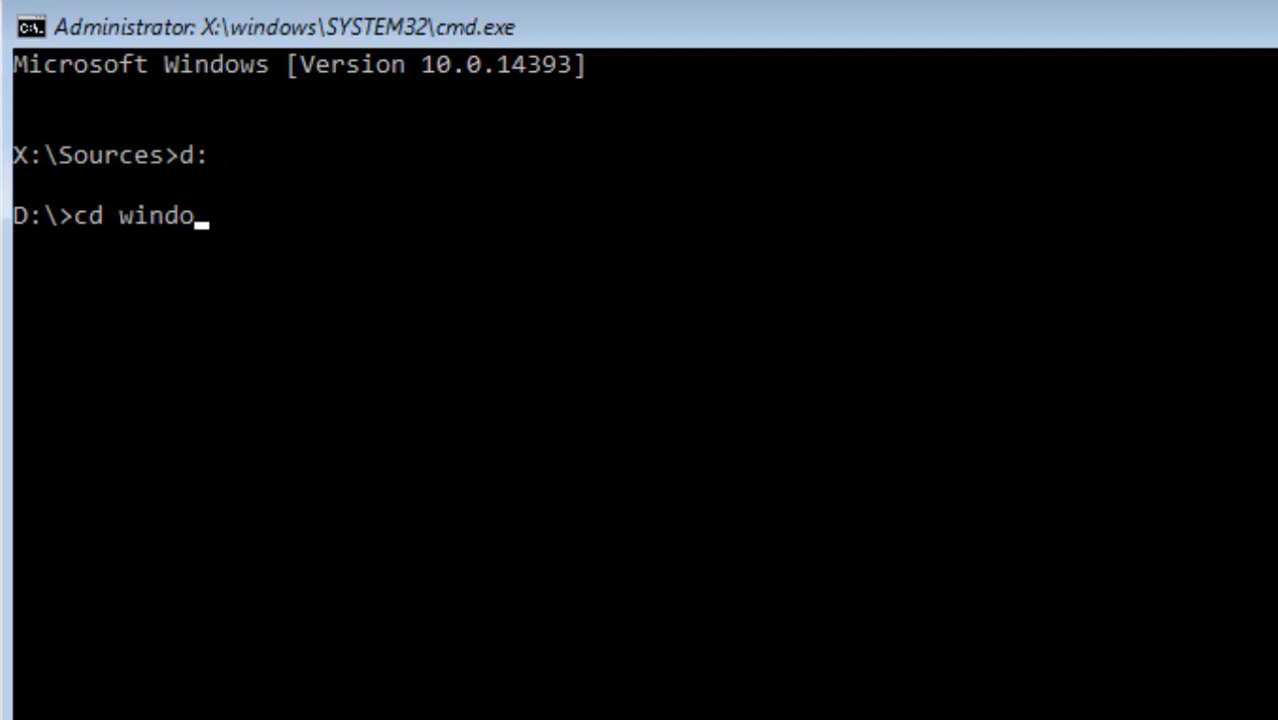
{"action": "type", "text": "ws\\system32"}
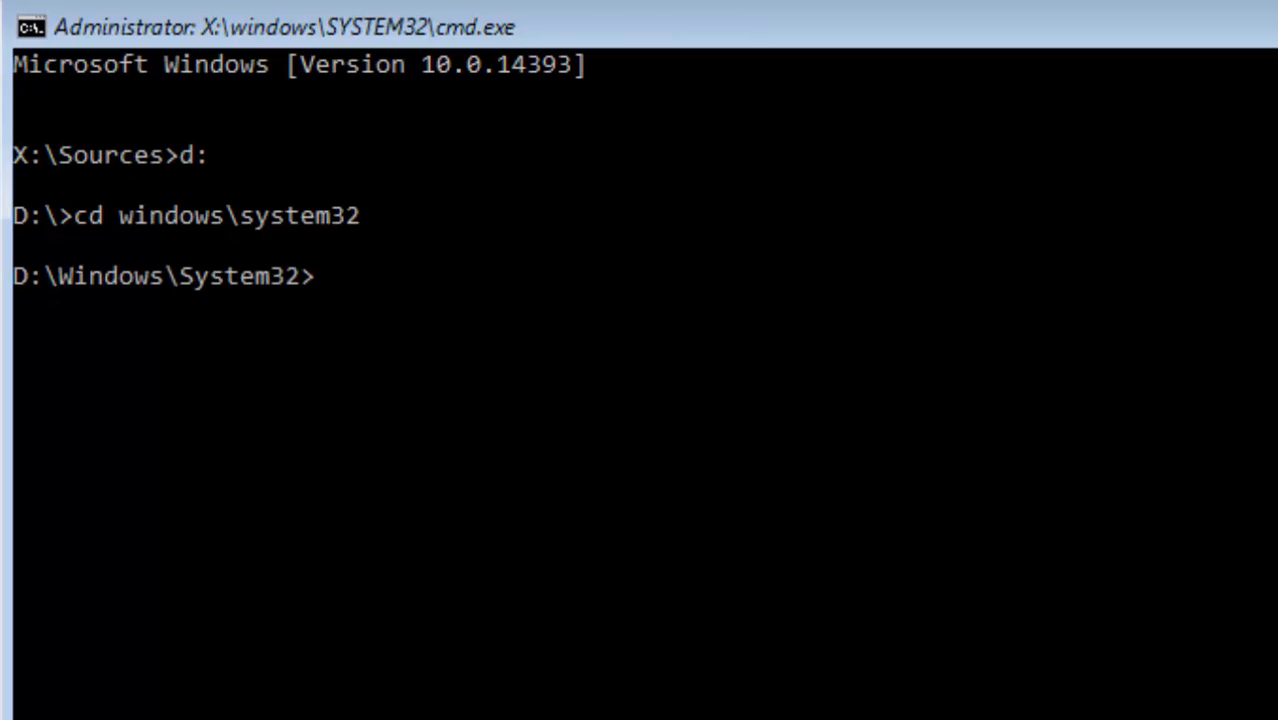
Step: Move utilman.exe.bak back over utilman.exe, answering All to the overwrite prompt
{"action": "type", "text": "move u"}
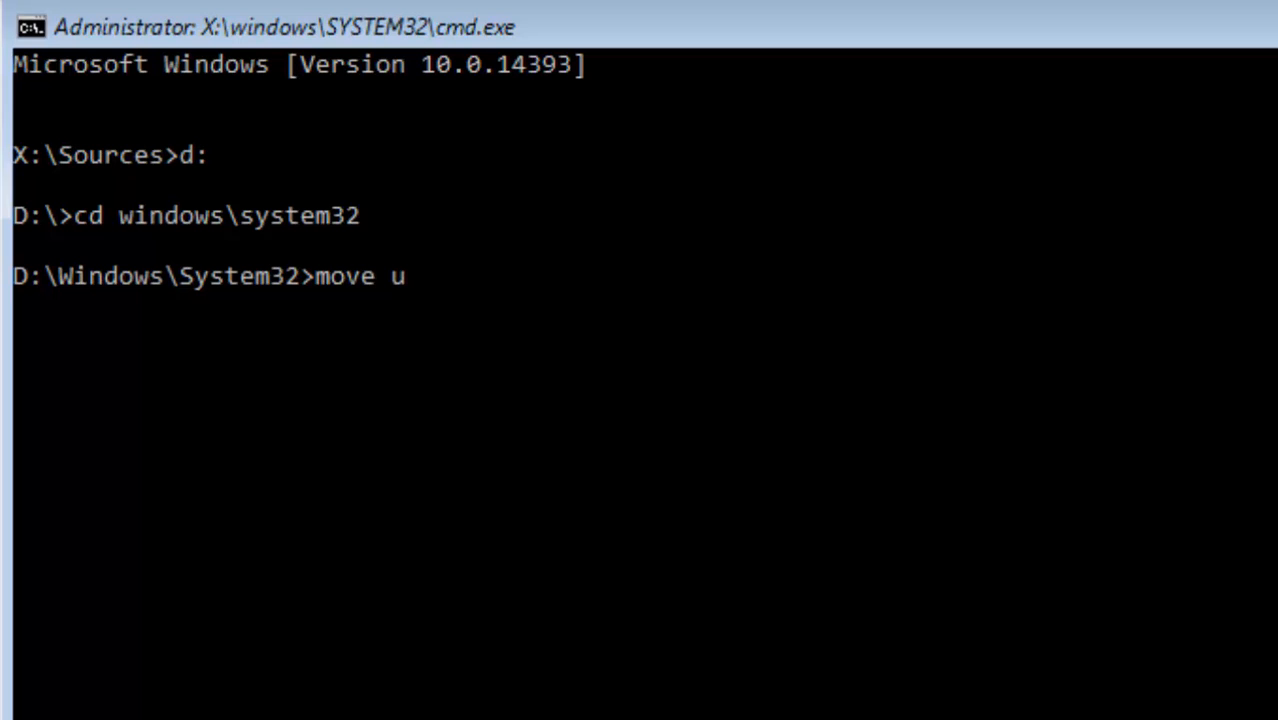
{"action": "type", "text": "tilman.ex"}
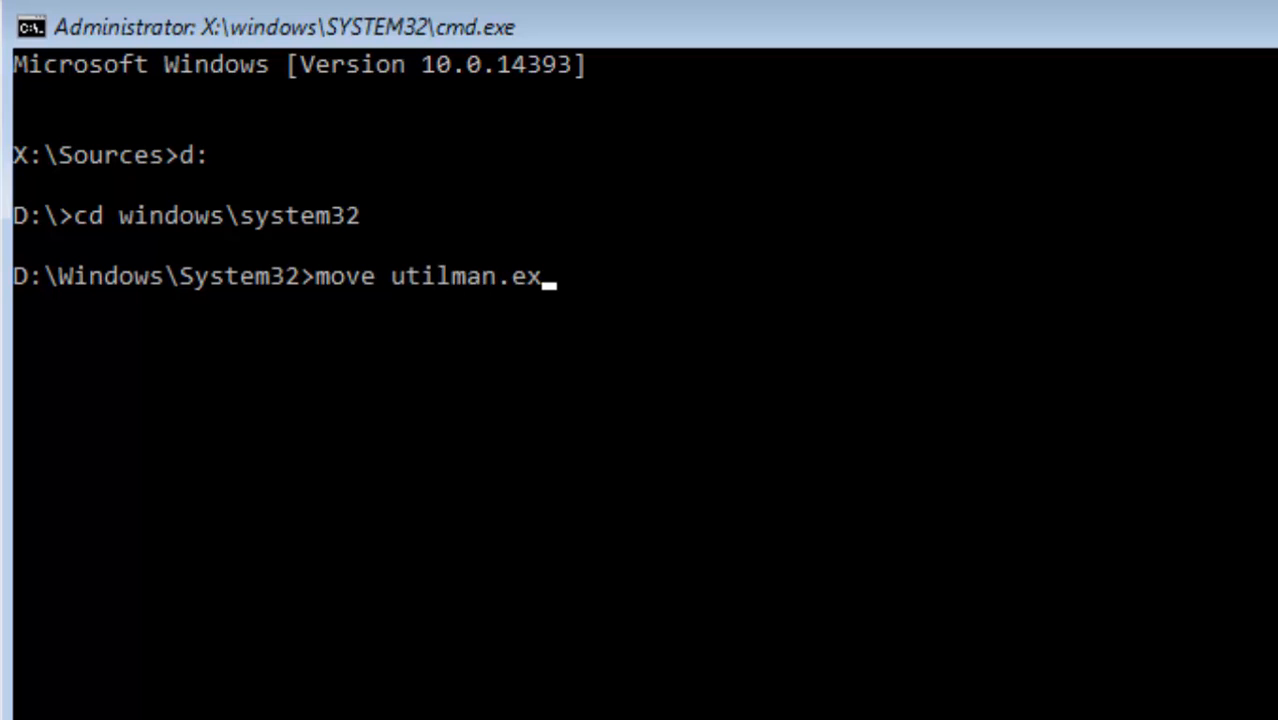
{"action": "type", "text": "e.bak"}
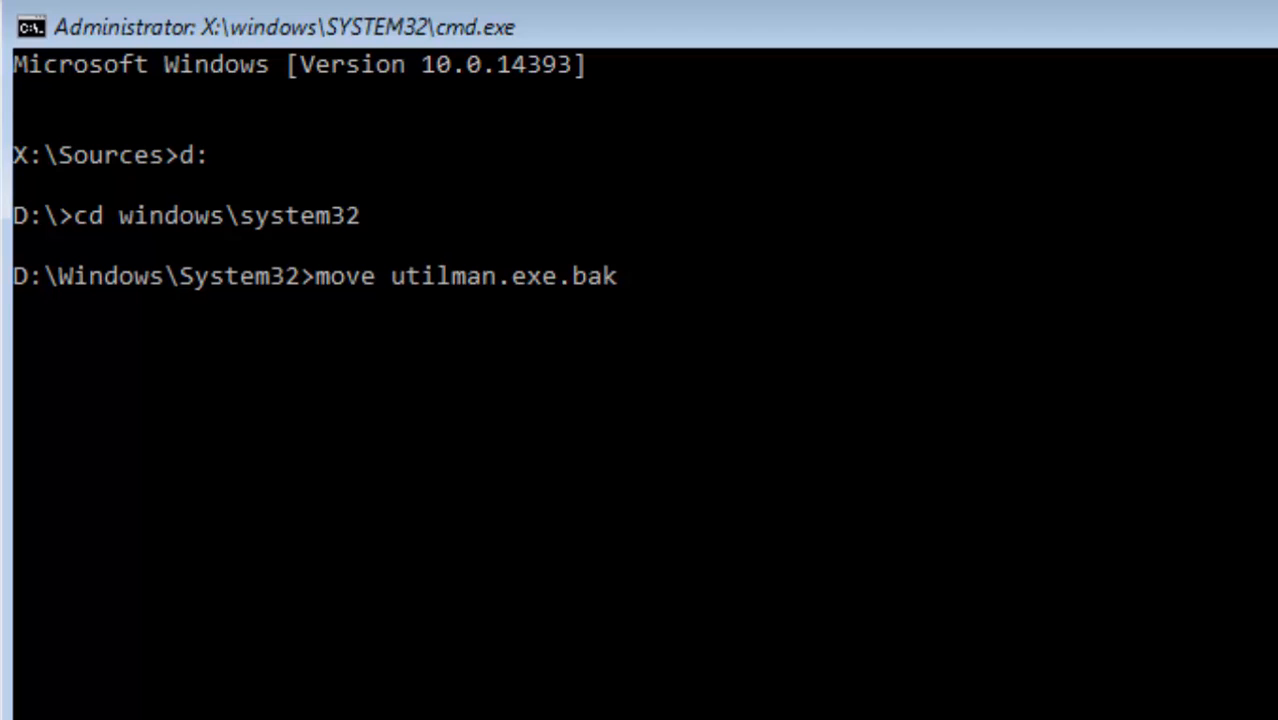
{"action": "type", "text": "utilma"}
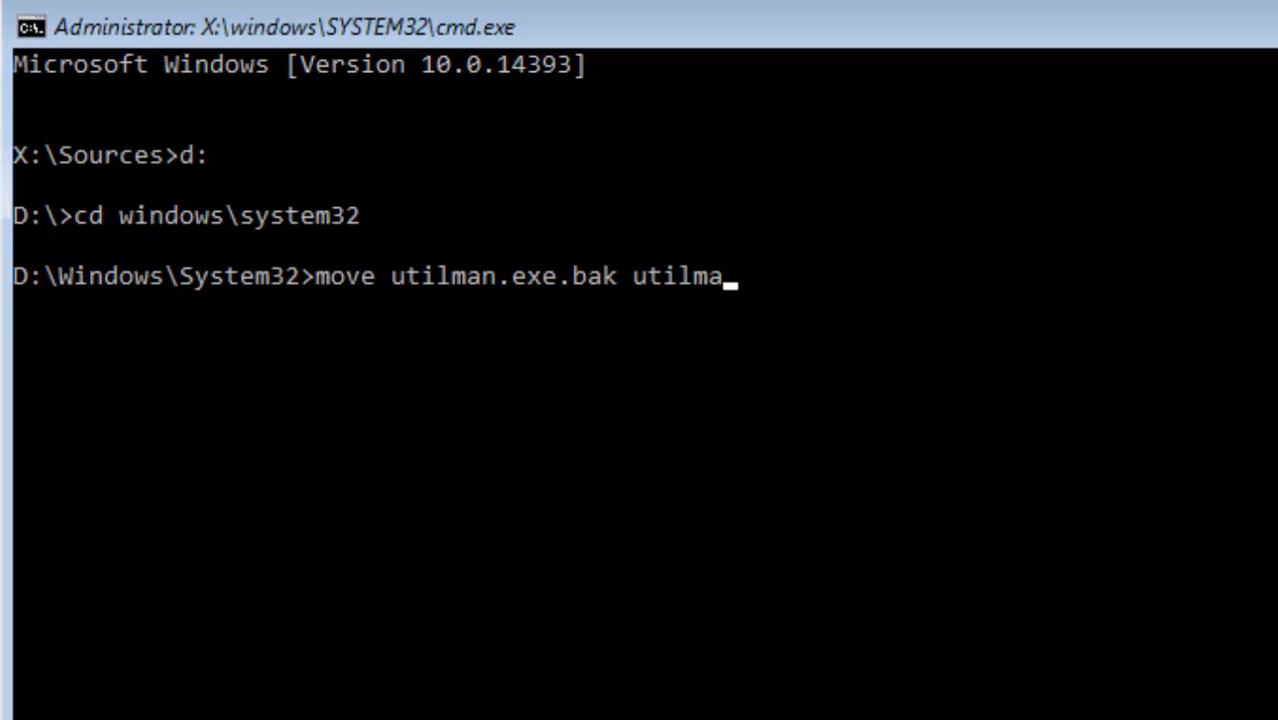
{"action": "type", "text": "n.exe"}
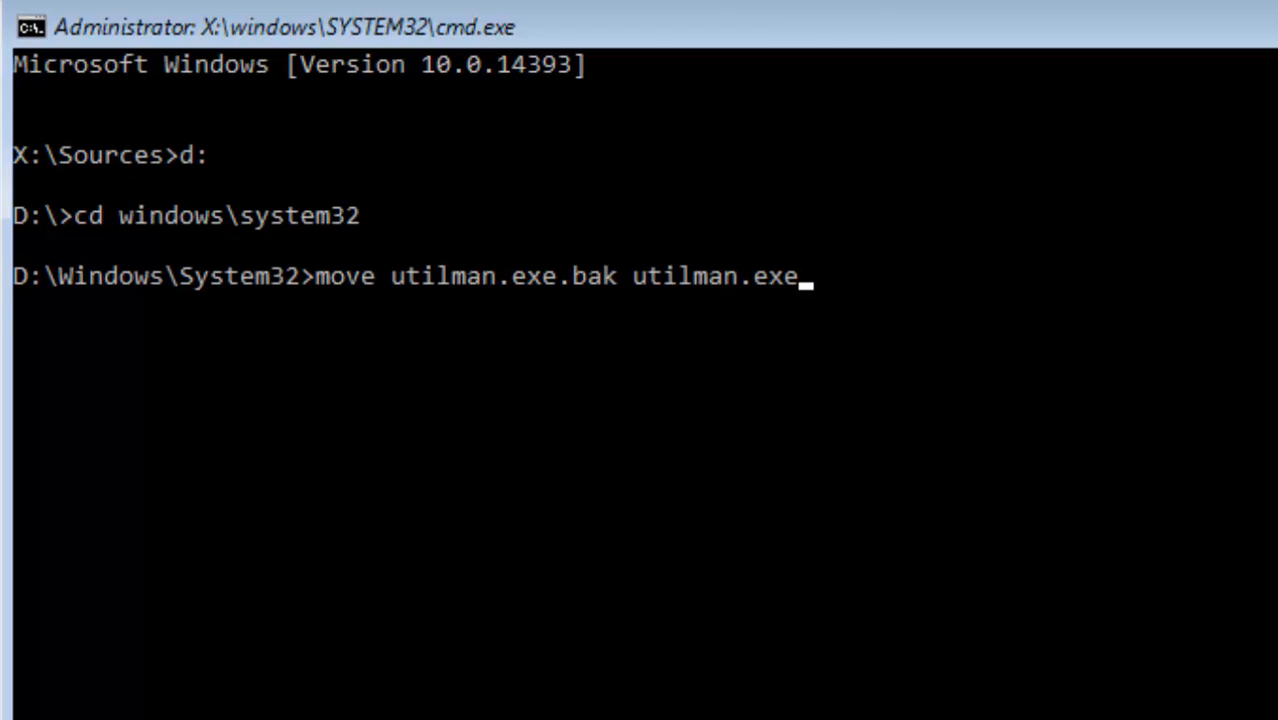
{"action": "key", "text": "Enter"}
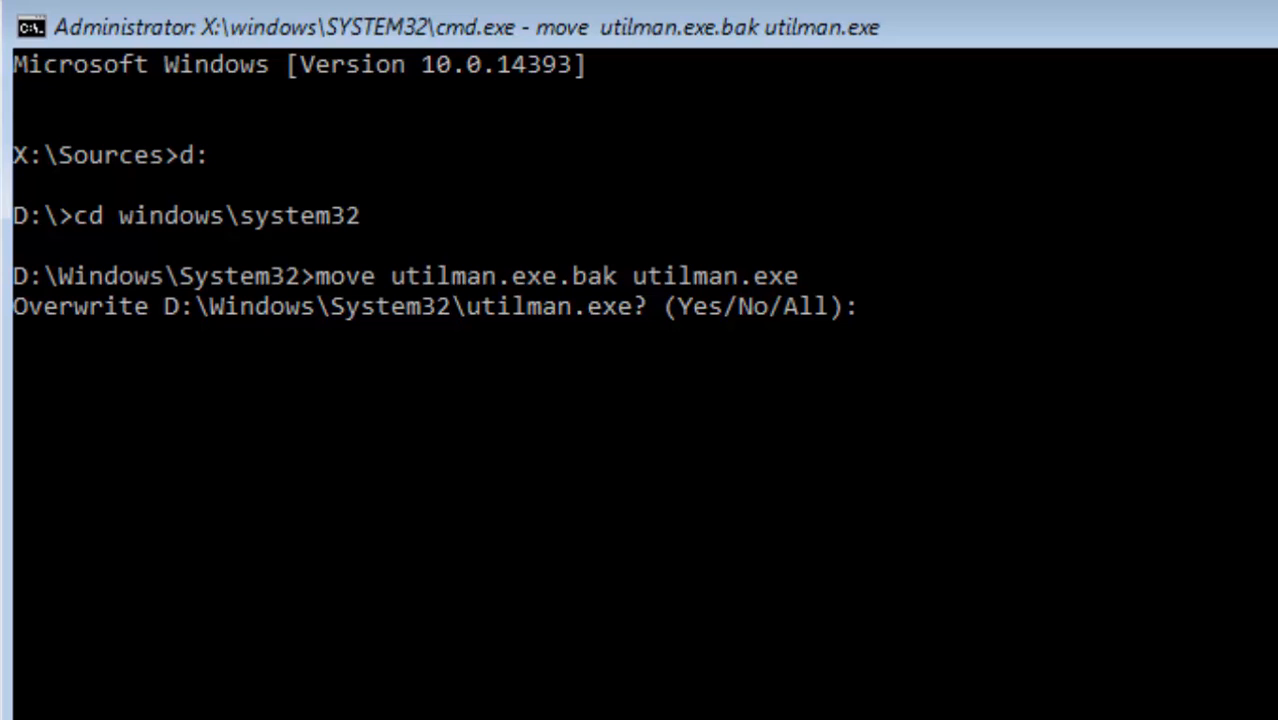
{"action": "type", "text": "All"}
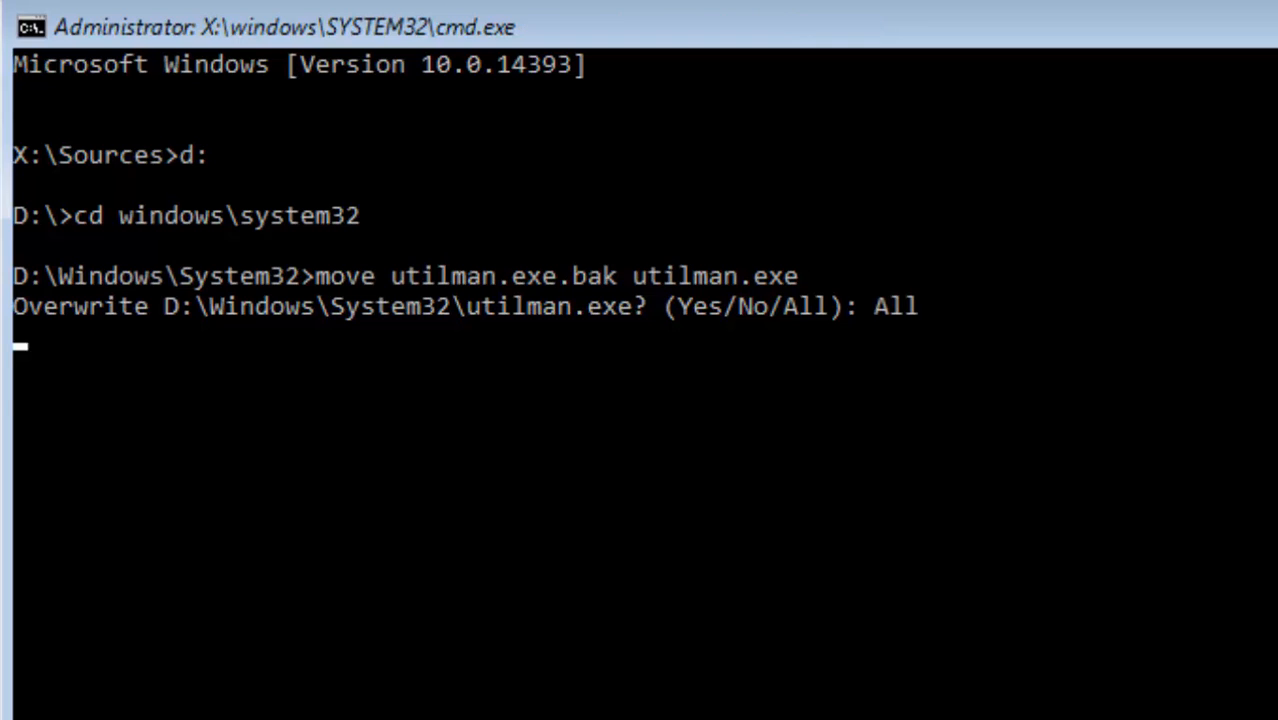